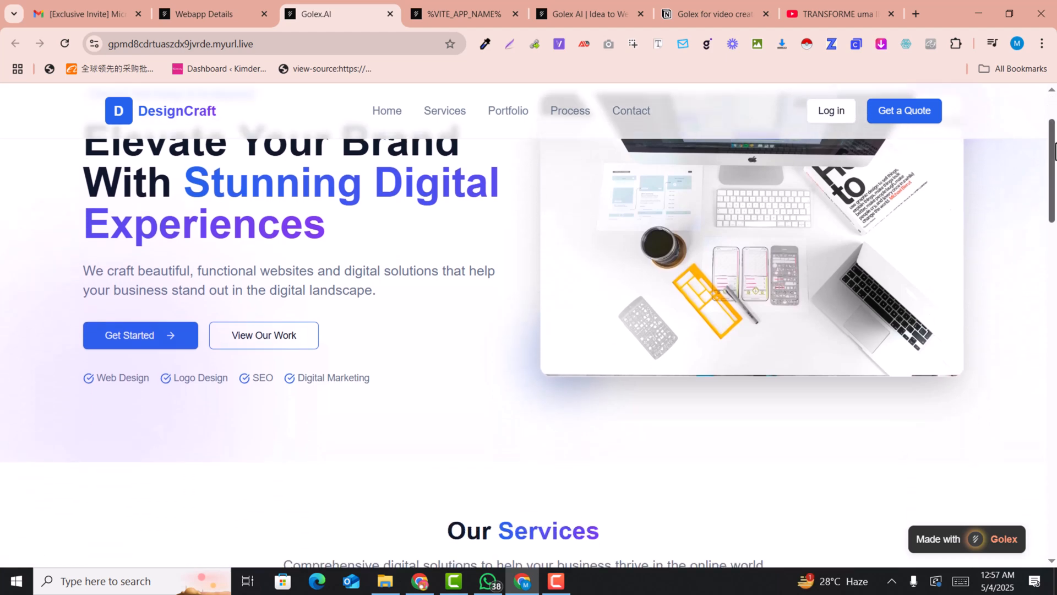
# Scroll through the current page, then switch to the DesignCraft app's editor tab.
pyautogui.scroll(-3)
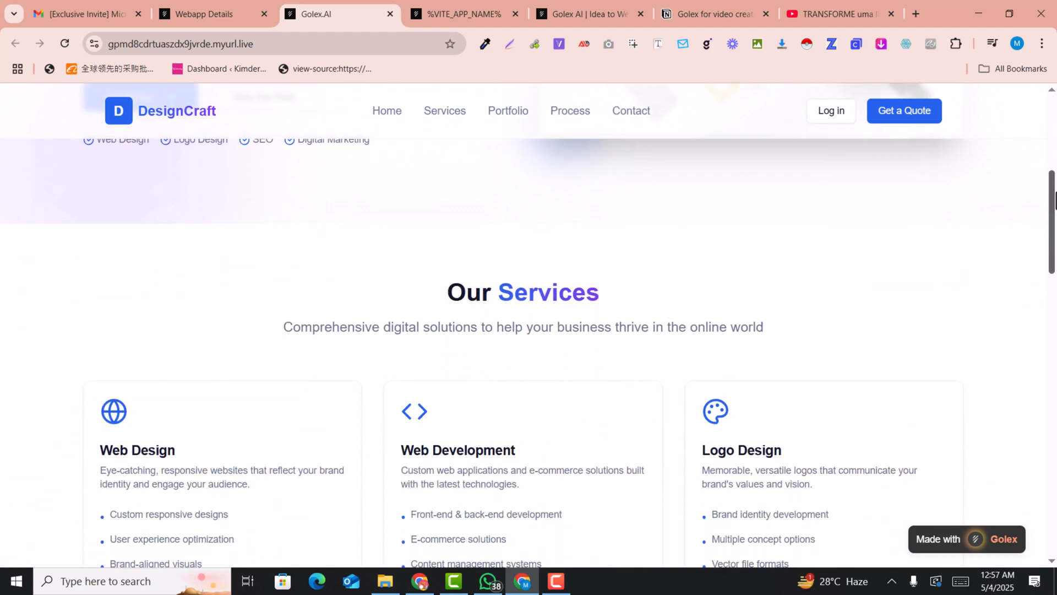
pyautogui.scroll(-3)
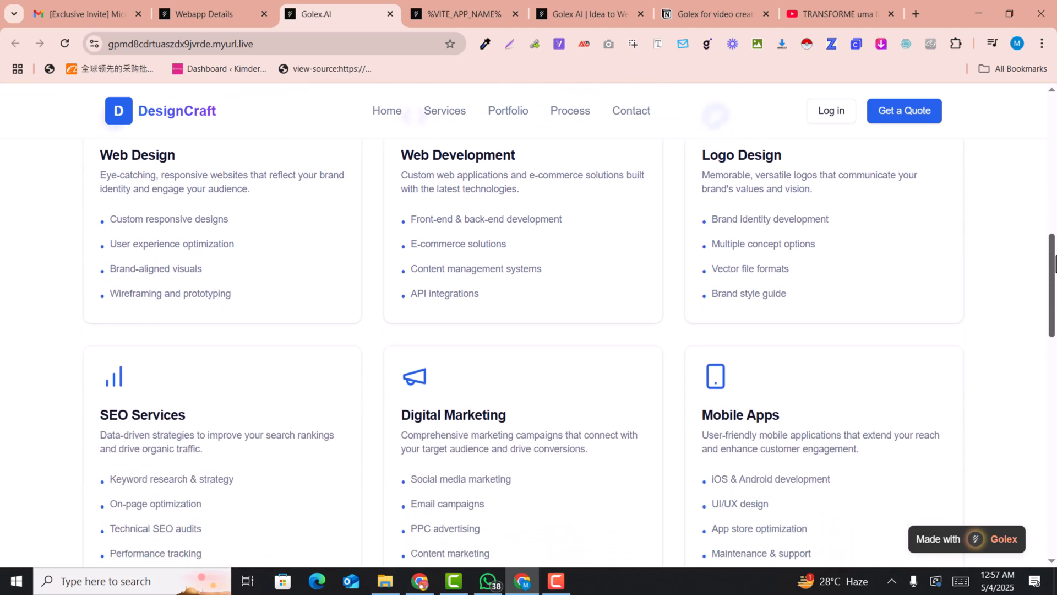
pyautogui.scroll(-3)
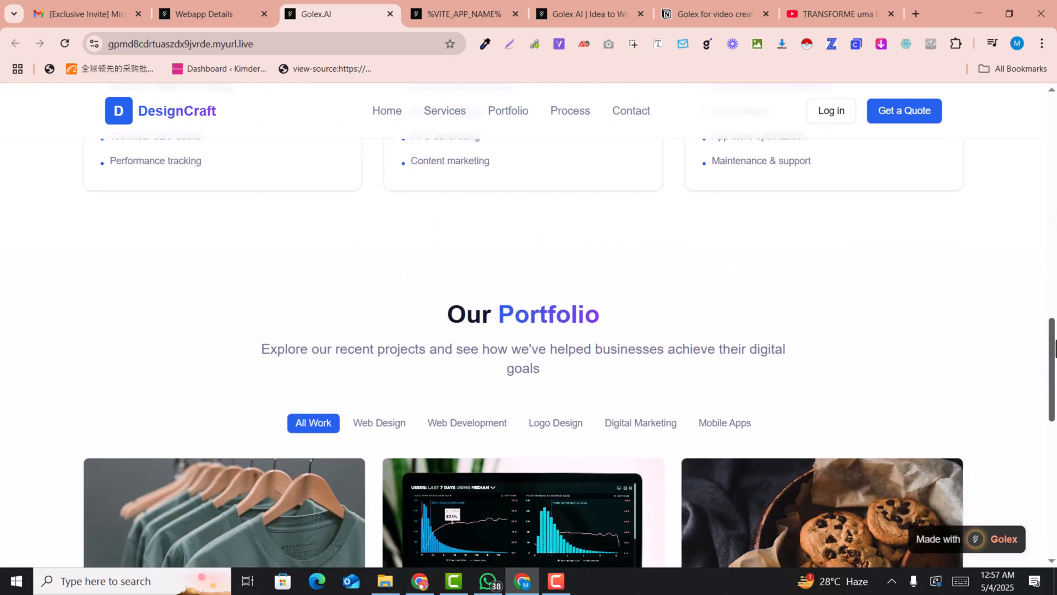
pyautogui.scroll(-3)
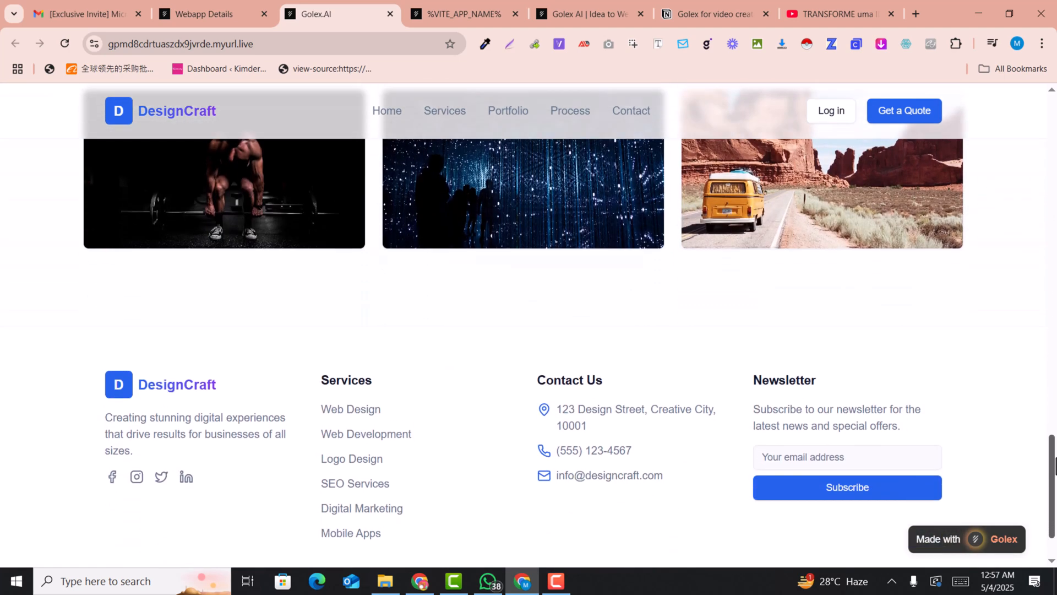
pyautogui.scroll(3)
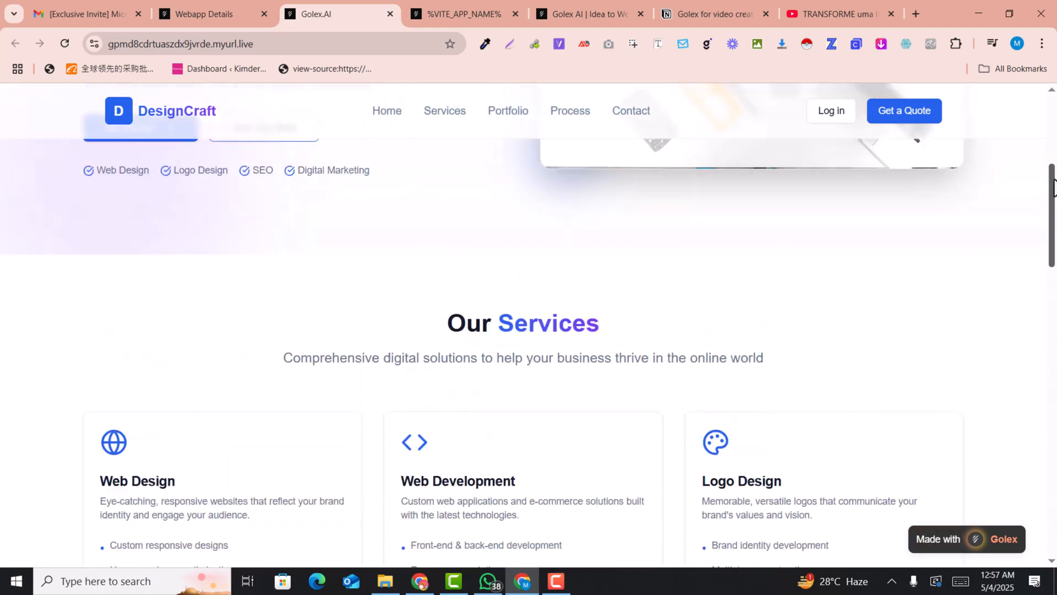
pyautogui.click(203, 13)
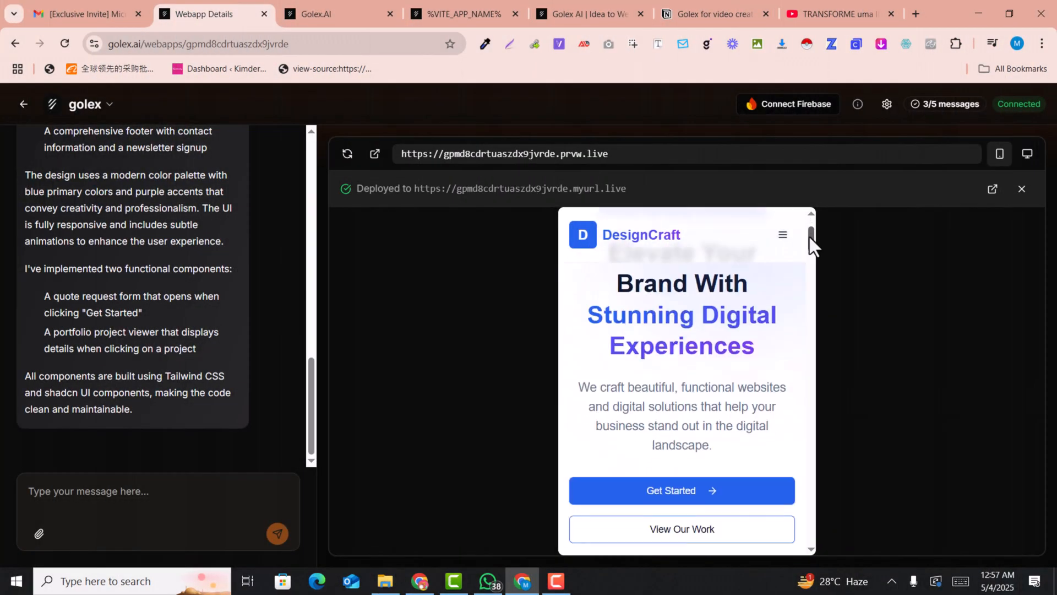
# Scroll the DesignCraft mobile preview and open its hamburger navigation menu.
pyautogui.scroll(-3)
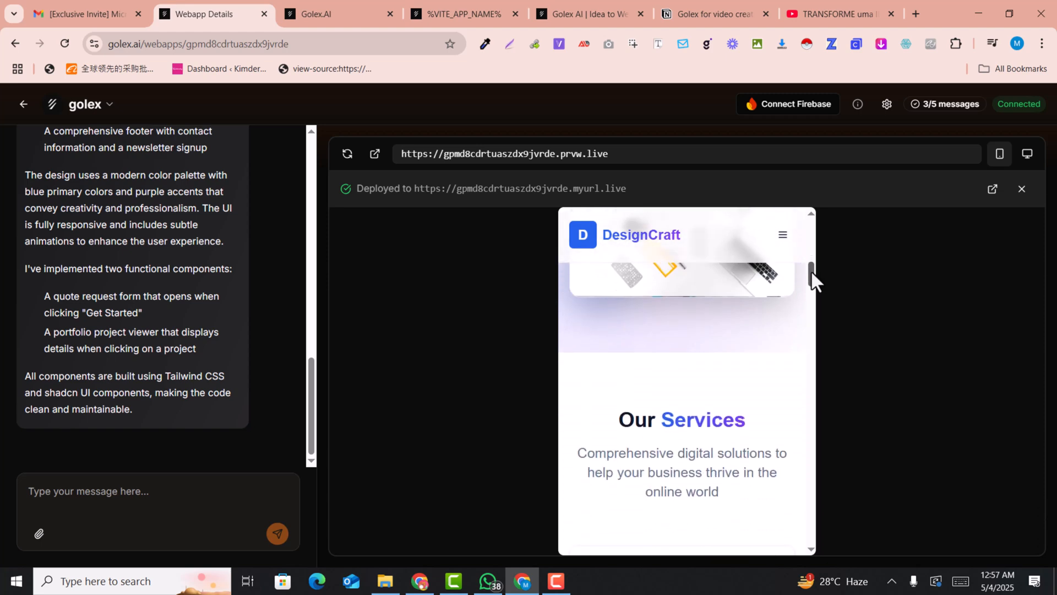
pyautogui.scroll(-3)
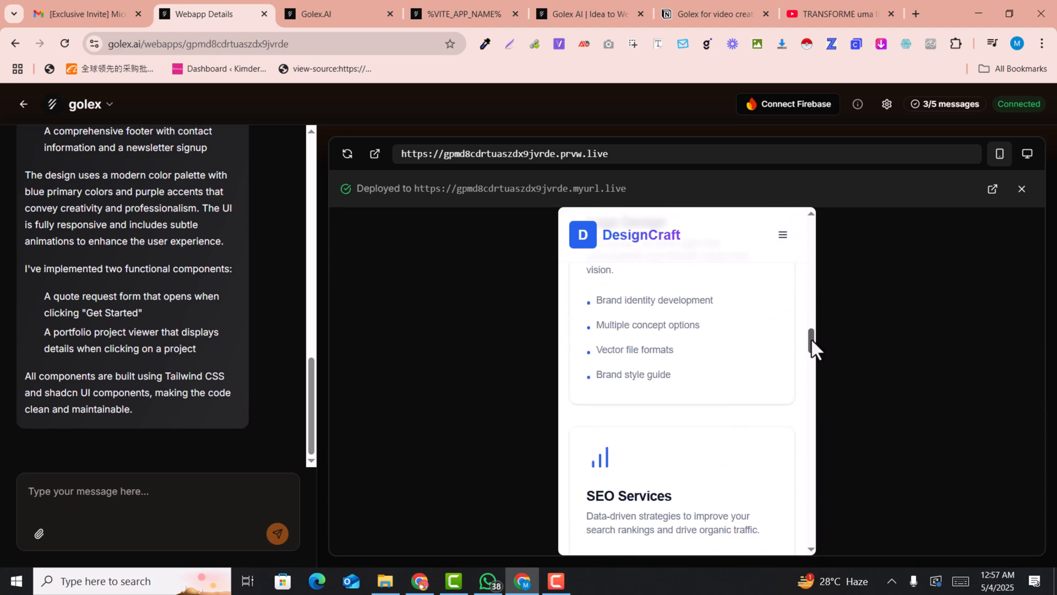
pyautogui.scroll(-3)
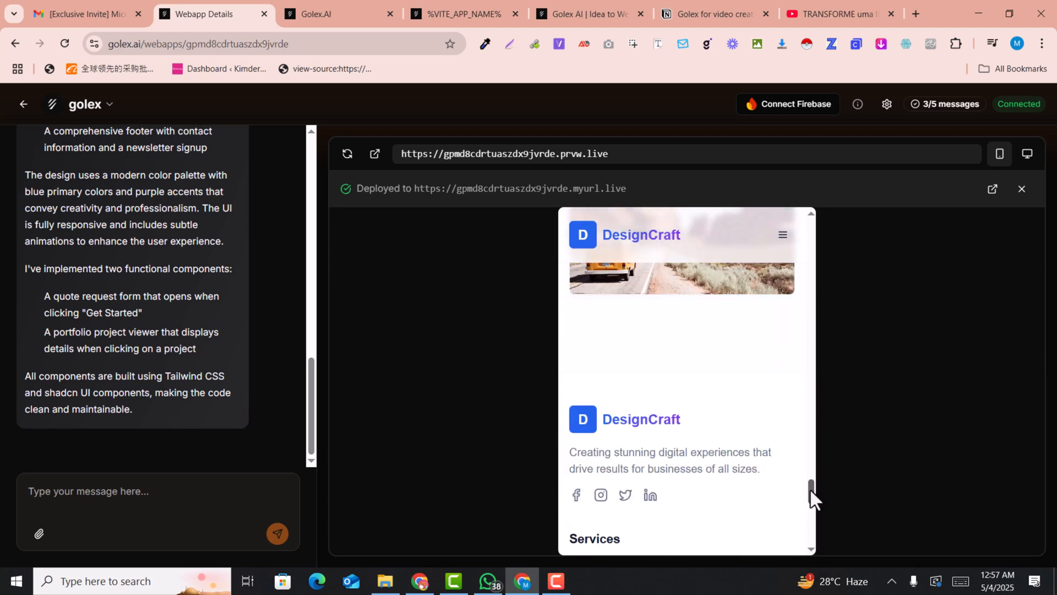
pyautogui.click(781, 234)
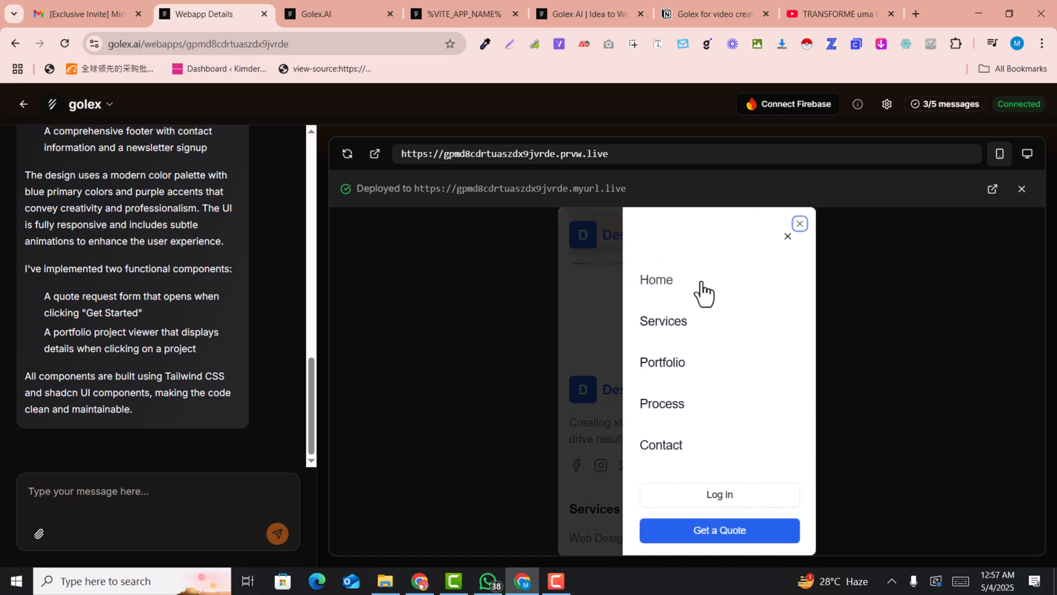
pyautogui.moveTo(668, 457)
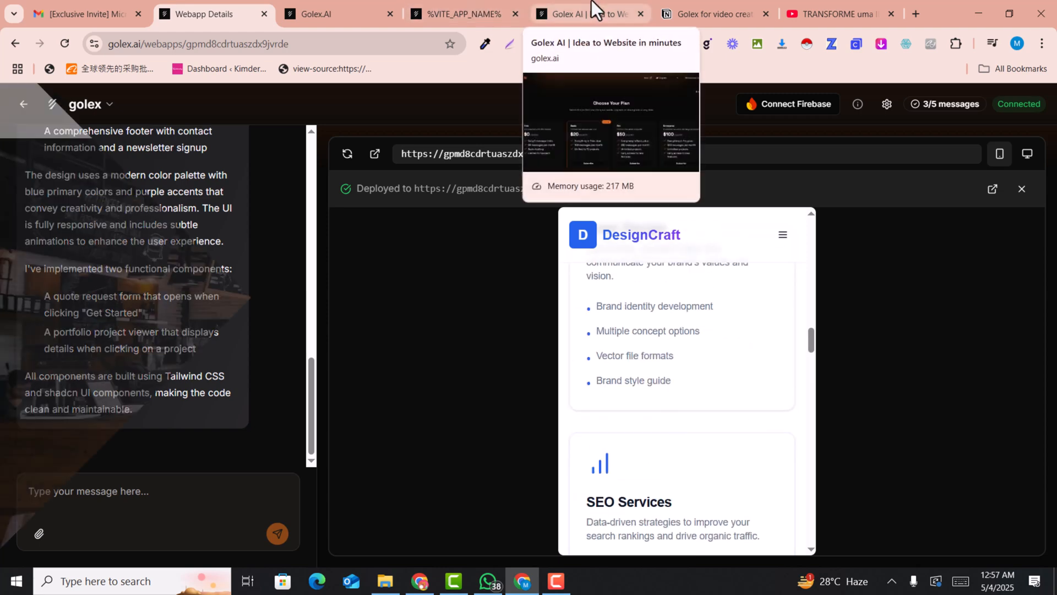
# Review the Savoria fine-dining demo site, scrolling through its hero, menu and footer.
pyautogui.click(462, 13)
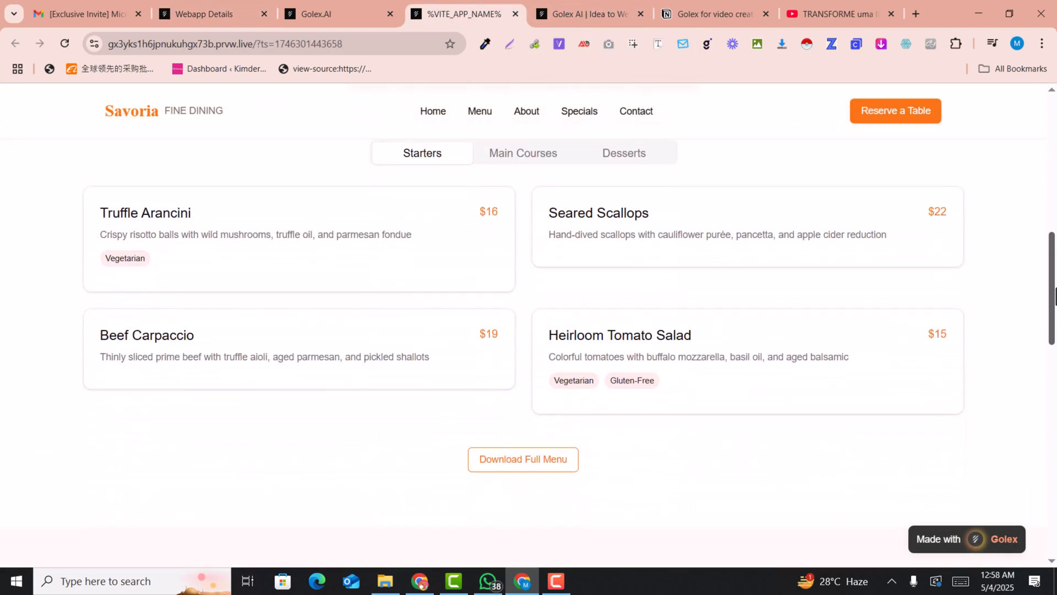
pyautogui.scroll(-3)
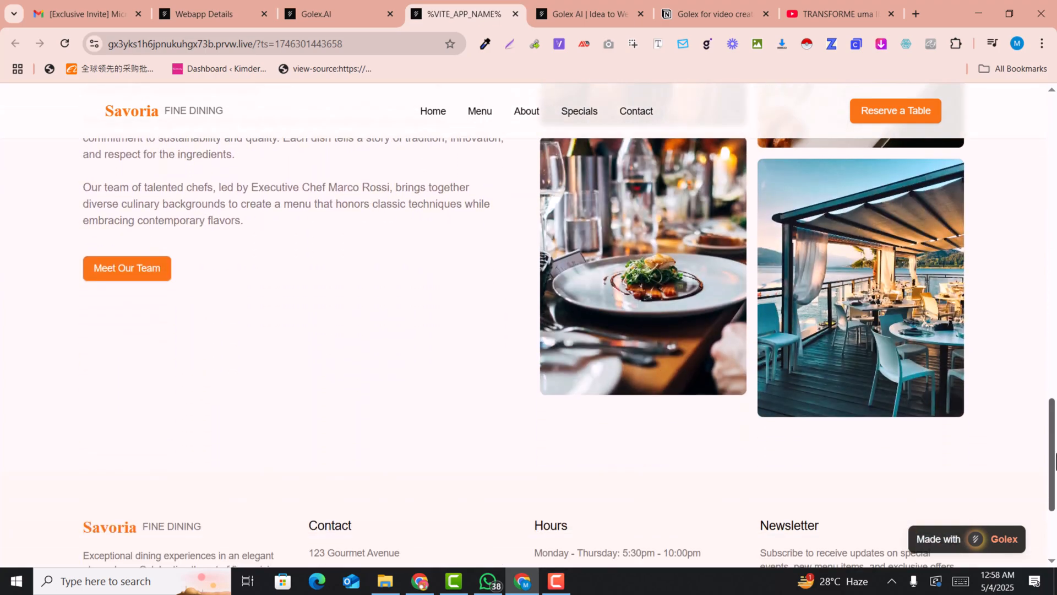
pyautogui.scroll(3)
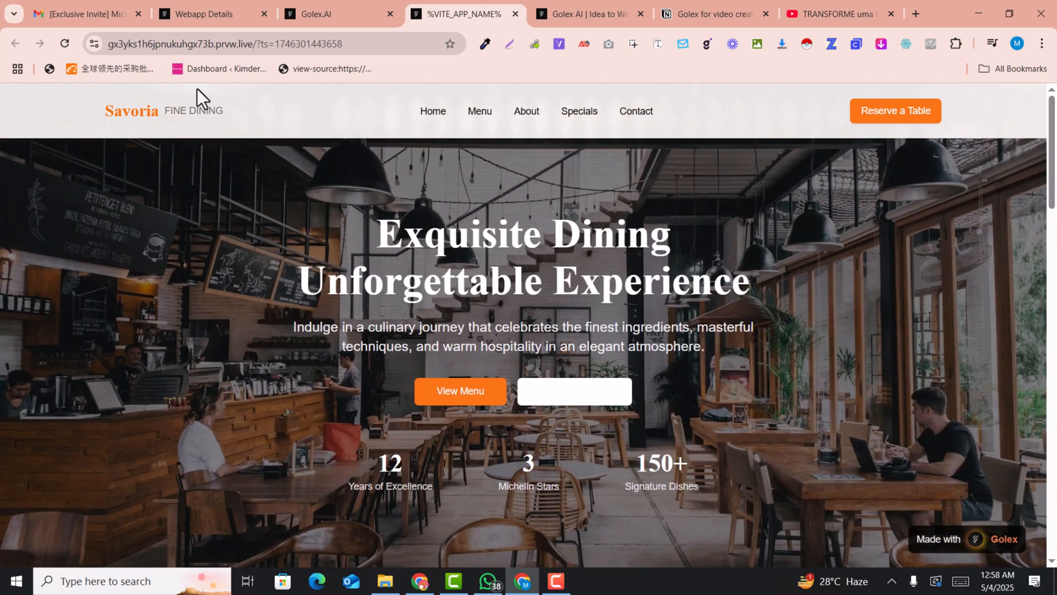
pyautogui.moveTo(393, 116)
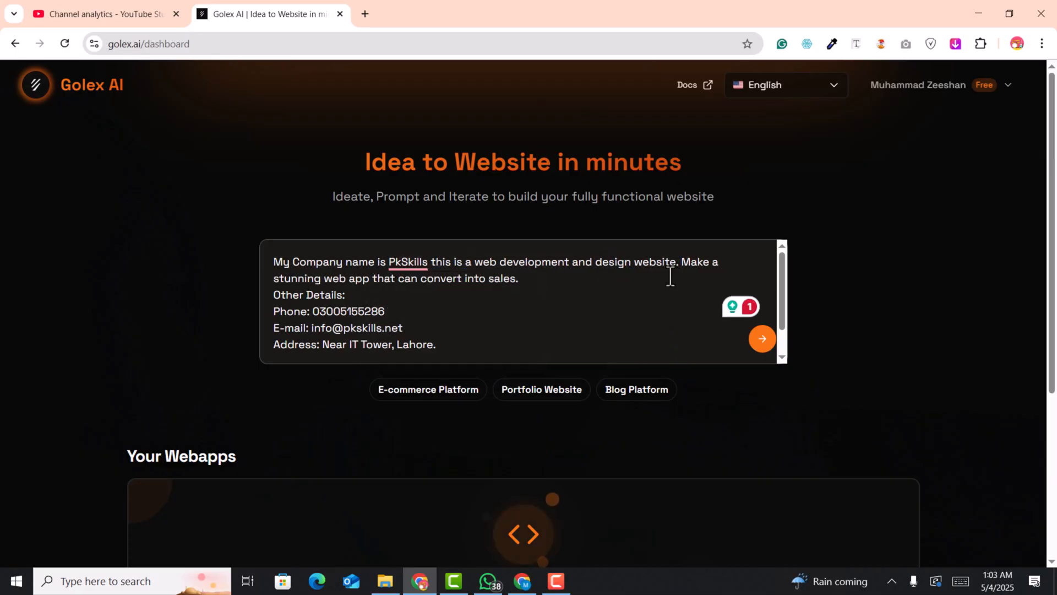
# Generate the PkSkills website from the company prompt and scroll its desktop preview.
pyautogui.click(761, 338)
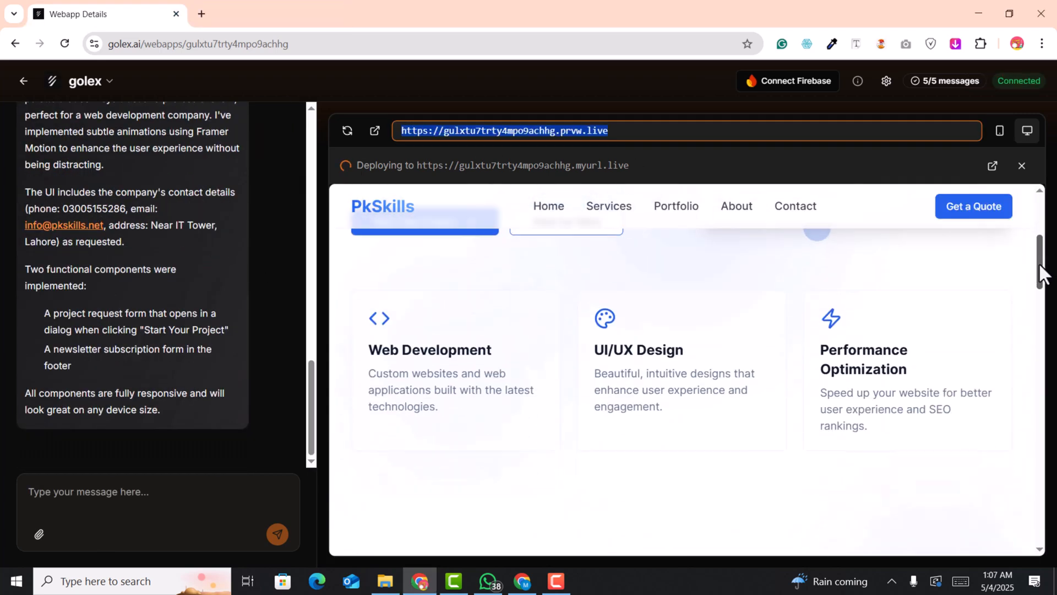
pyautogui.scroll(-3)
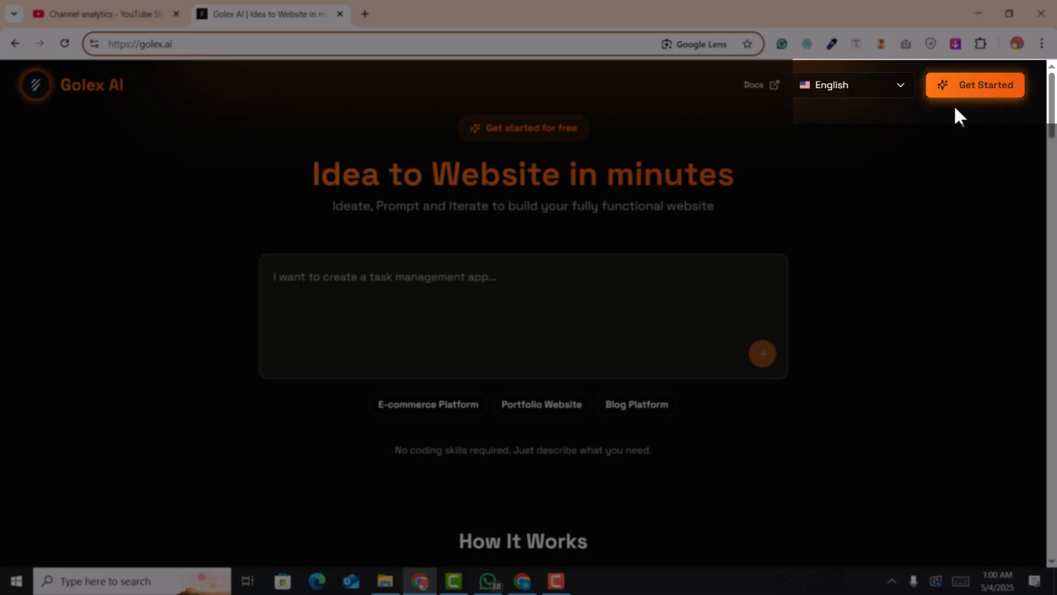
# Sign in to Golex AI with the Google account via Get Started.
pyautogui.click(974, 85)
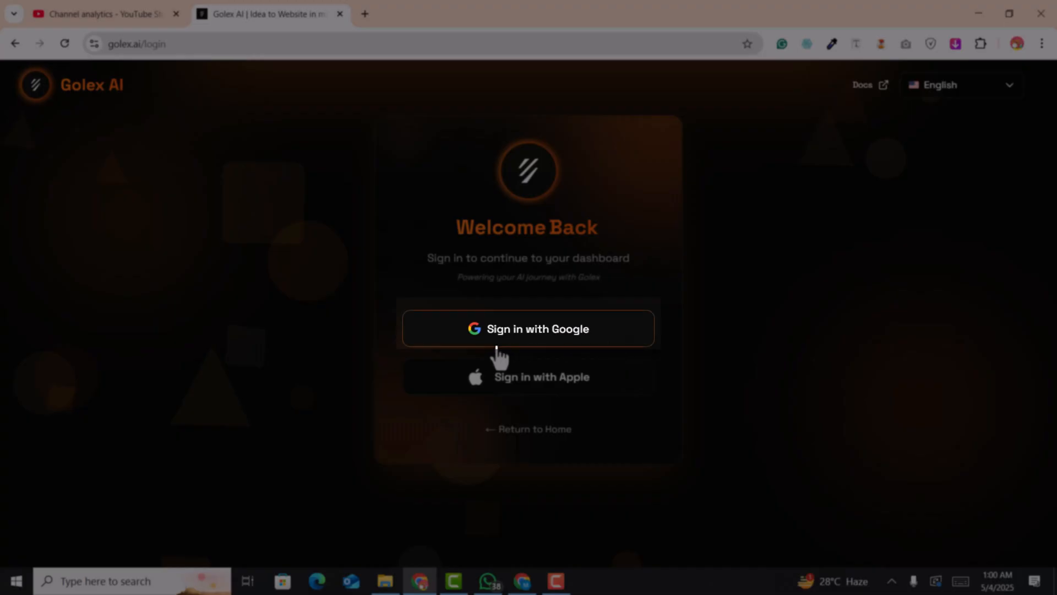
pyautogui.click(527, 329)
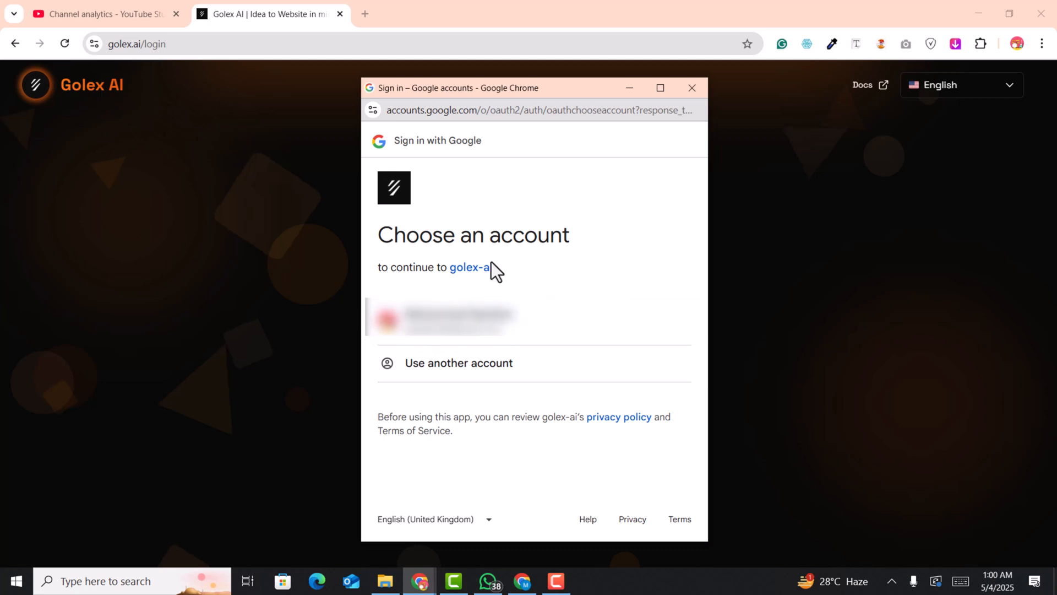
pyautogui.moveTo(472, 317)
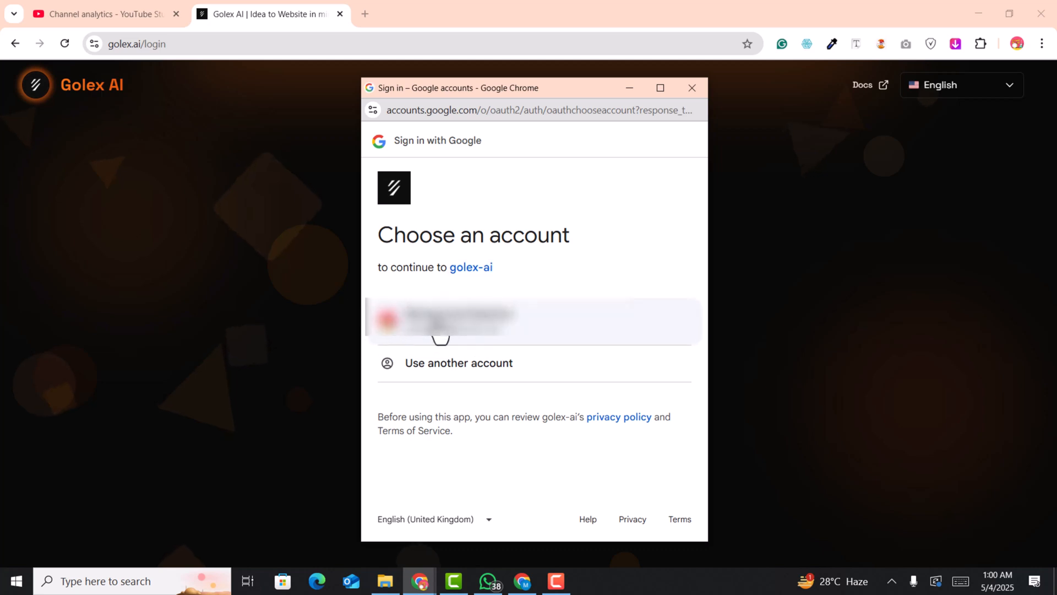
pyautogui.click(534, 322)
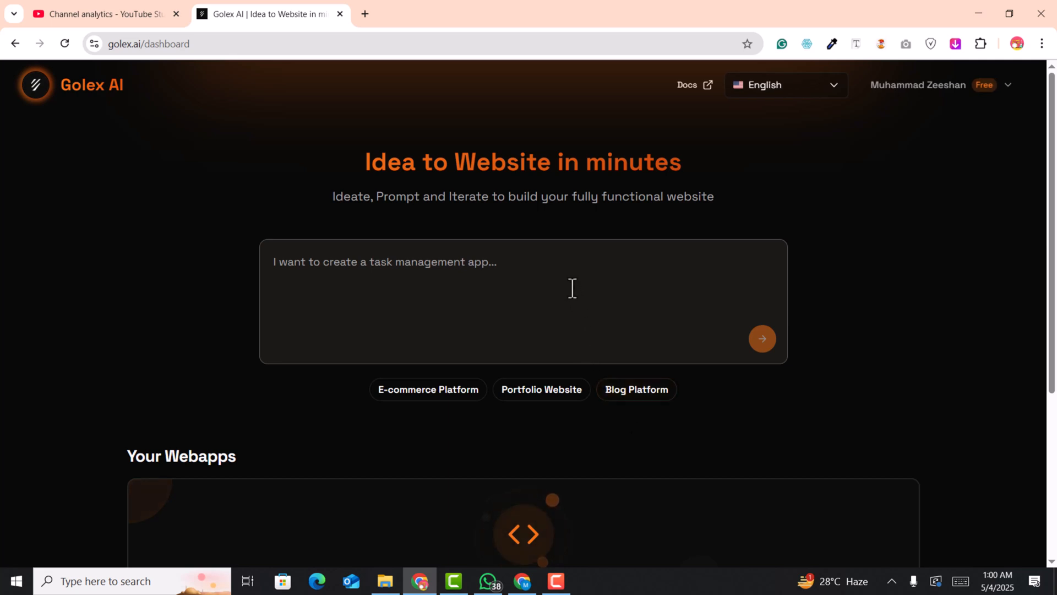
# Check the English interface language dropdown on the dashboard.
pyautogui.click(784, 85)
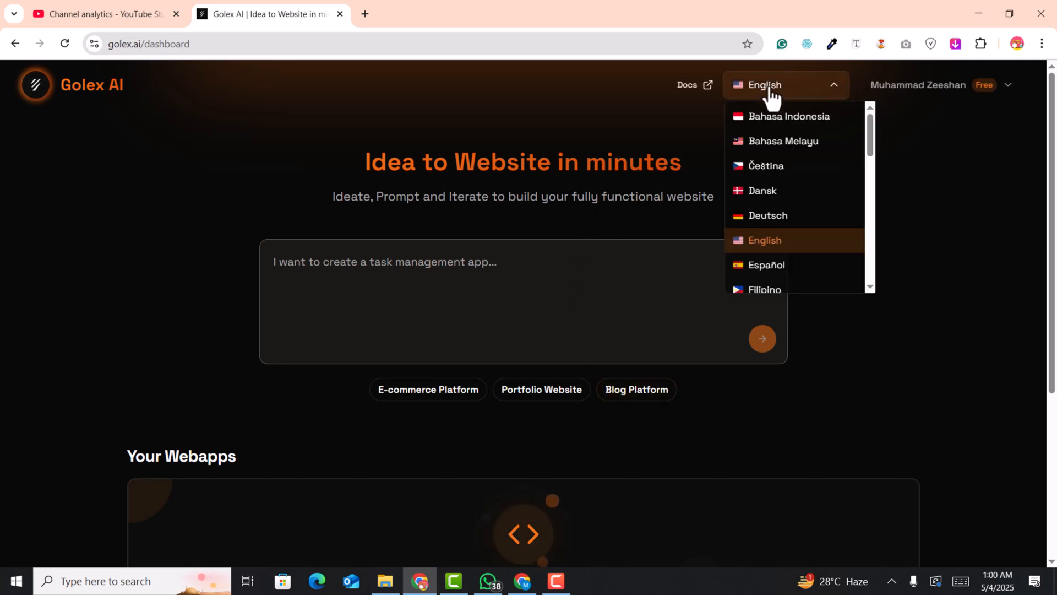
pyautogui.scroll(-3)
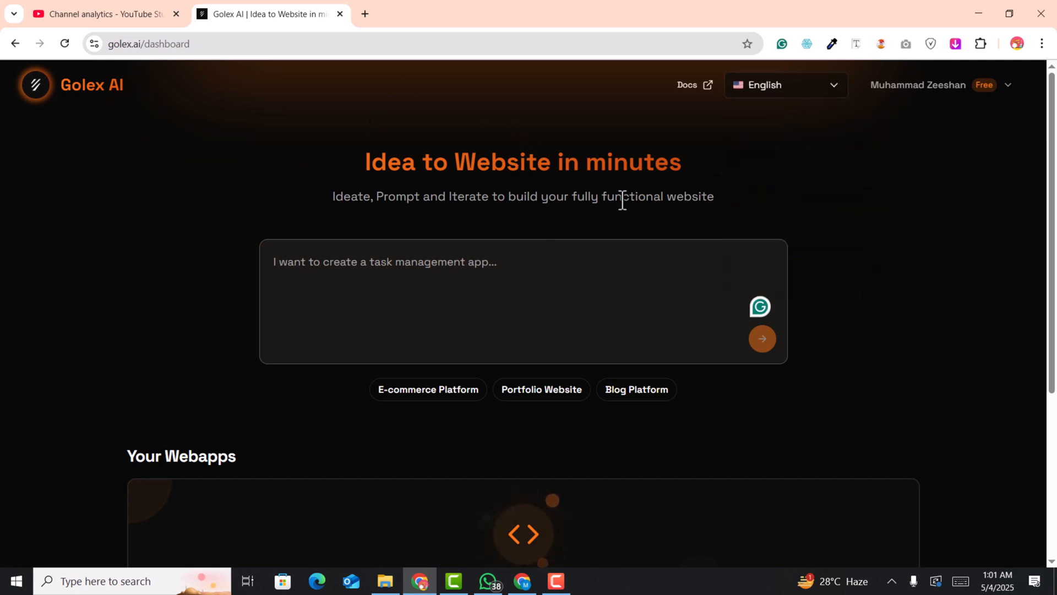
# Enter the PkSkills web development company description with phone, e-mail and Lahore address.
pyautogui.click(761, 338)
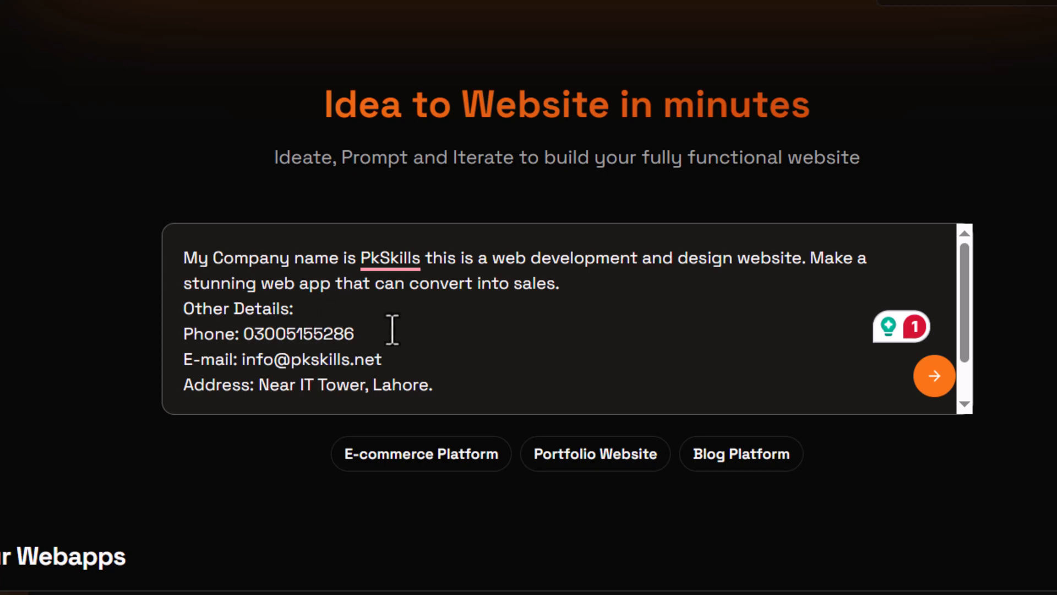
pyautogui.scroll(-3)
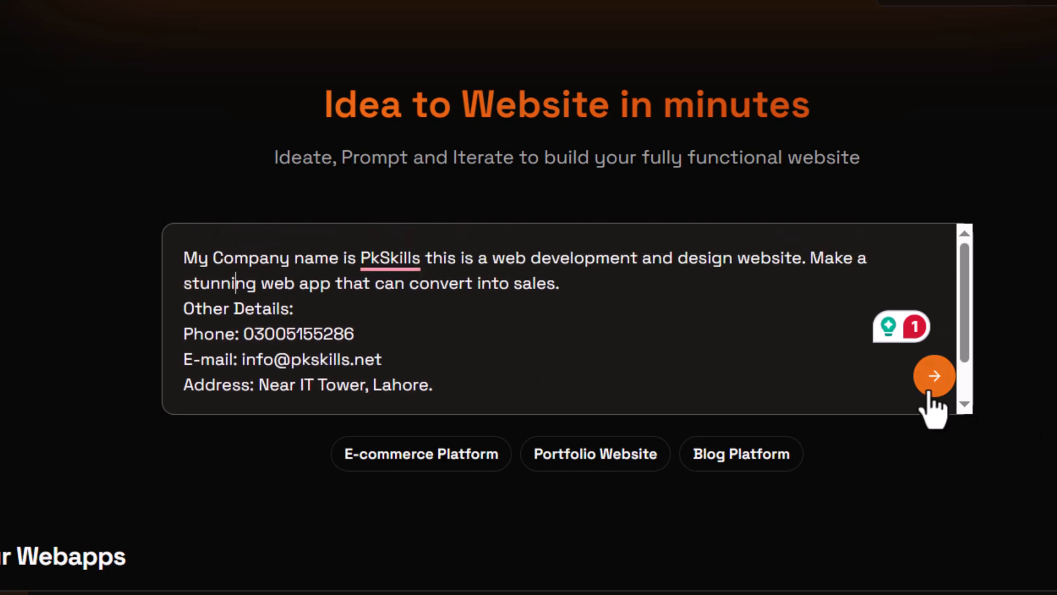
pyautogui.click(934, 376)
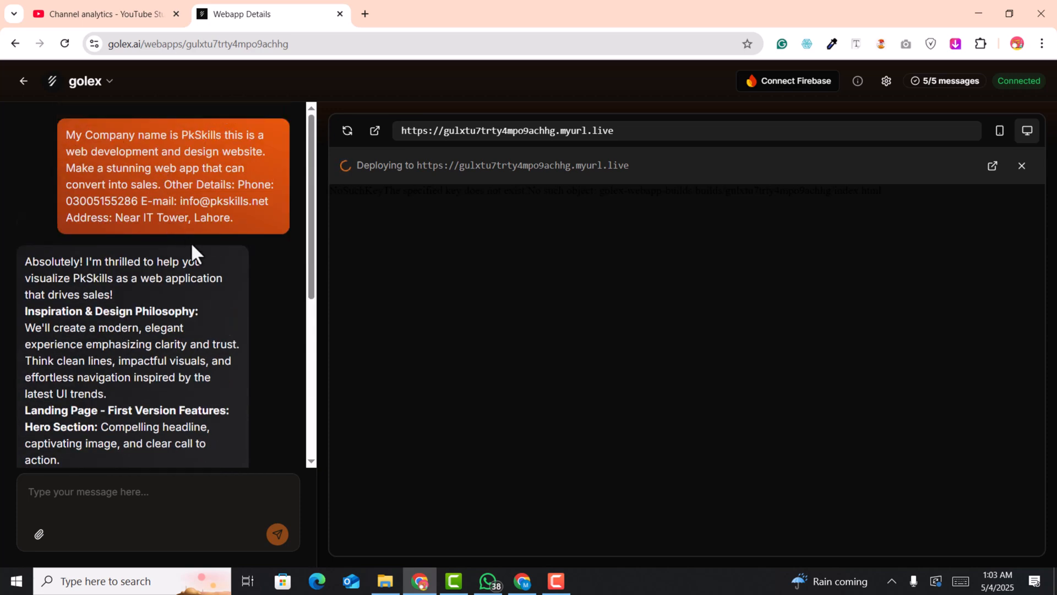
pyautogui.scroll(-3)
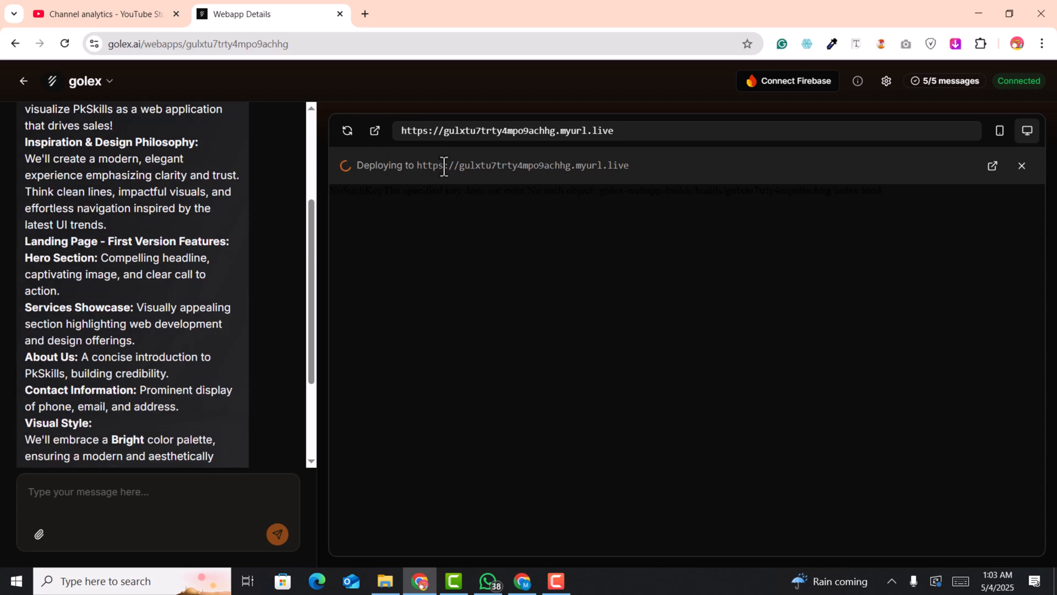
pyautogui.scroll(-3)
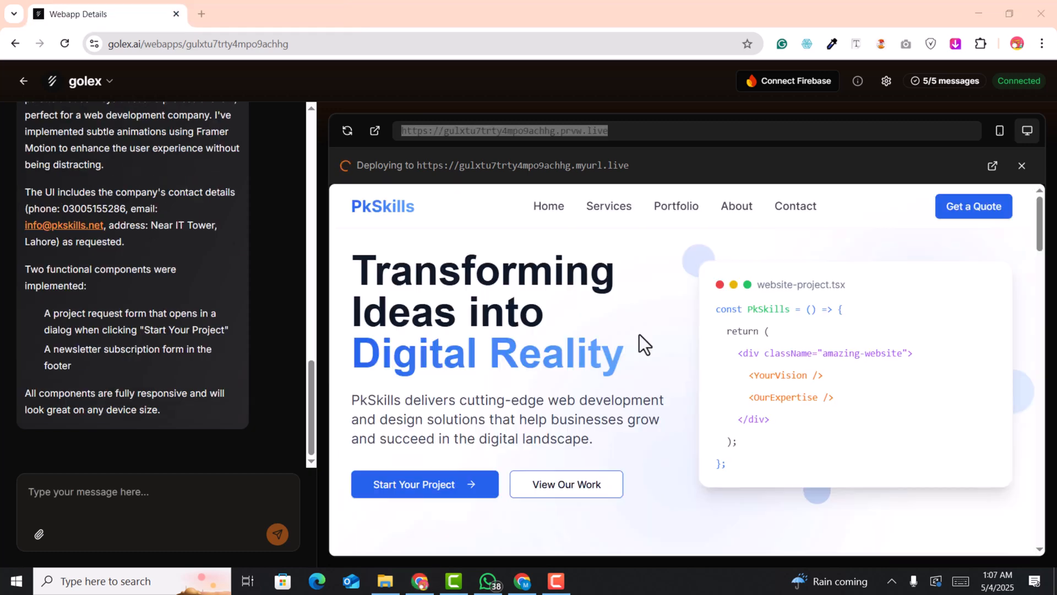
pyautogui.scroll(-3)
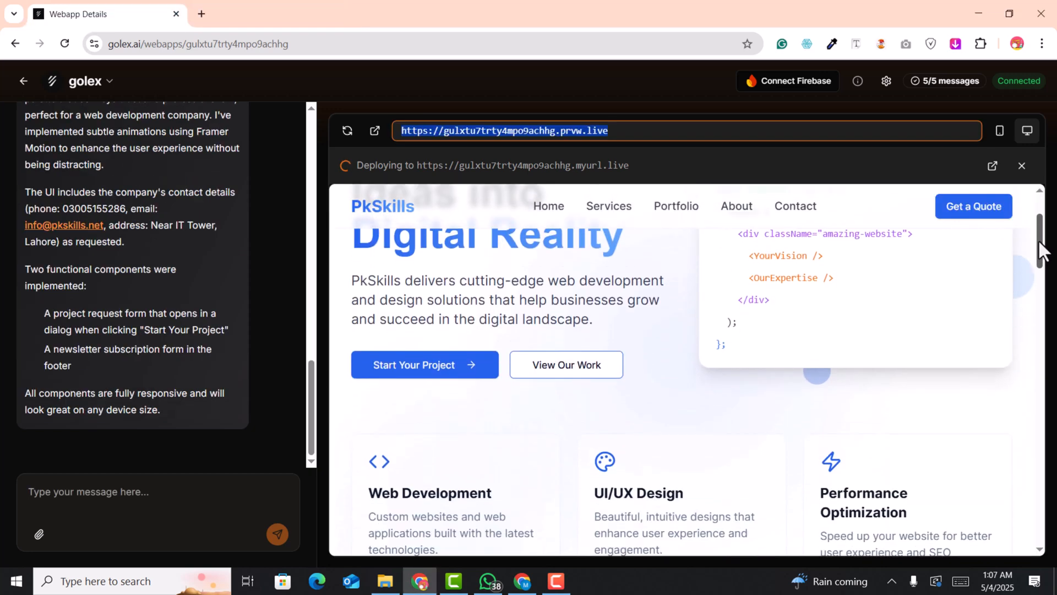
pyautogui.scroll(-3)
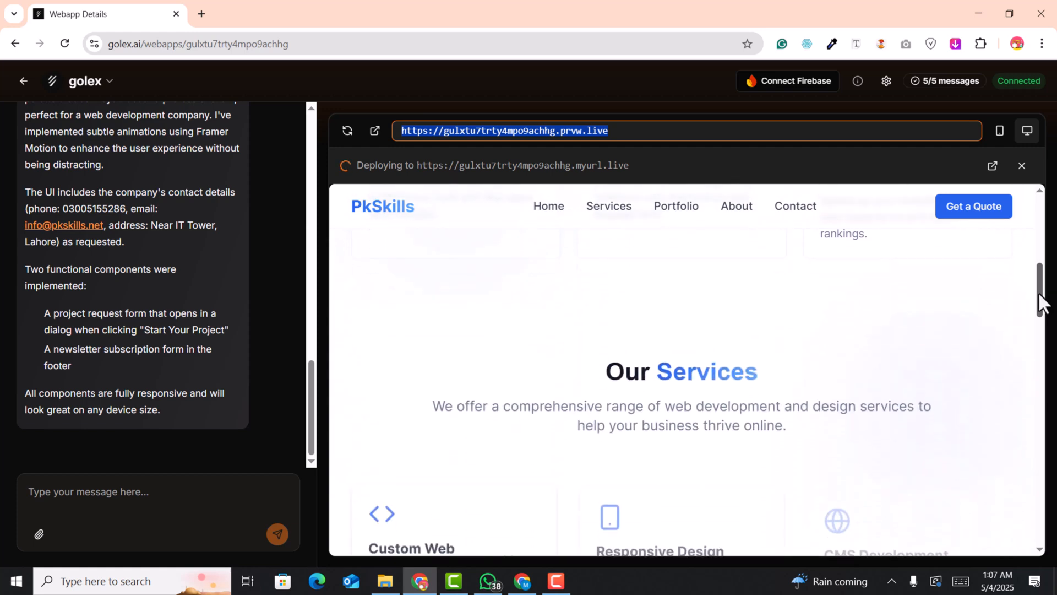
pyautogui.scroll(-3)
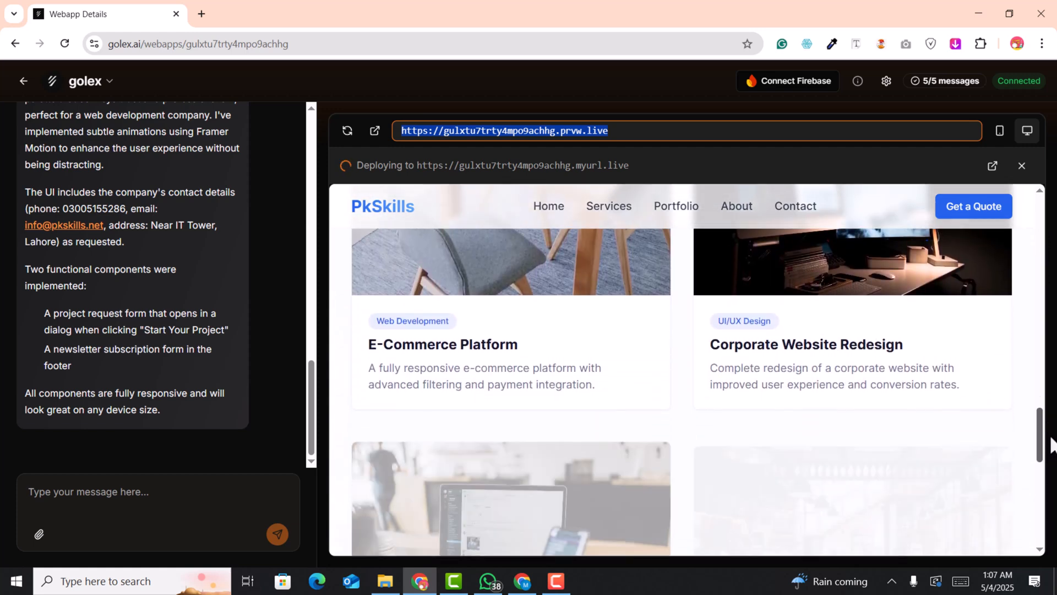
pyautogui.scroll(-3)
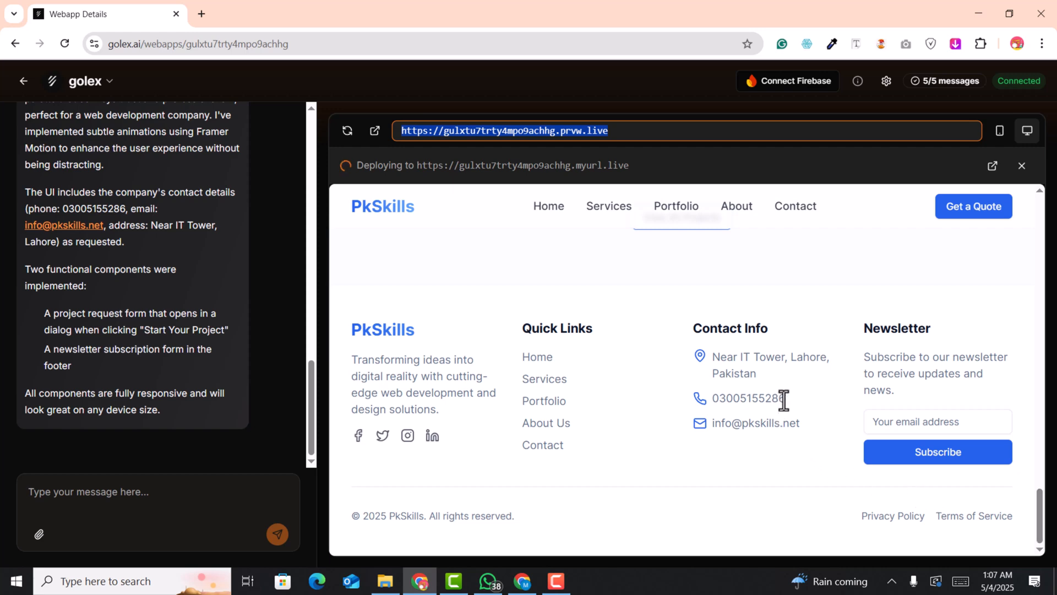
pyautogui.doubleClick(747, 397)
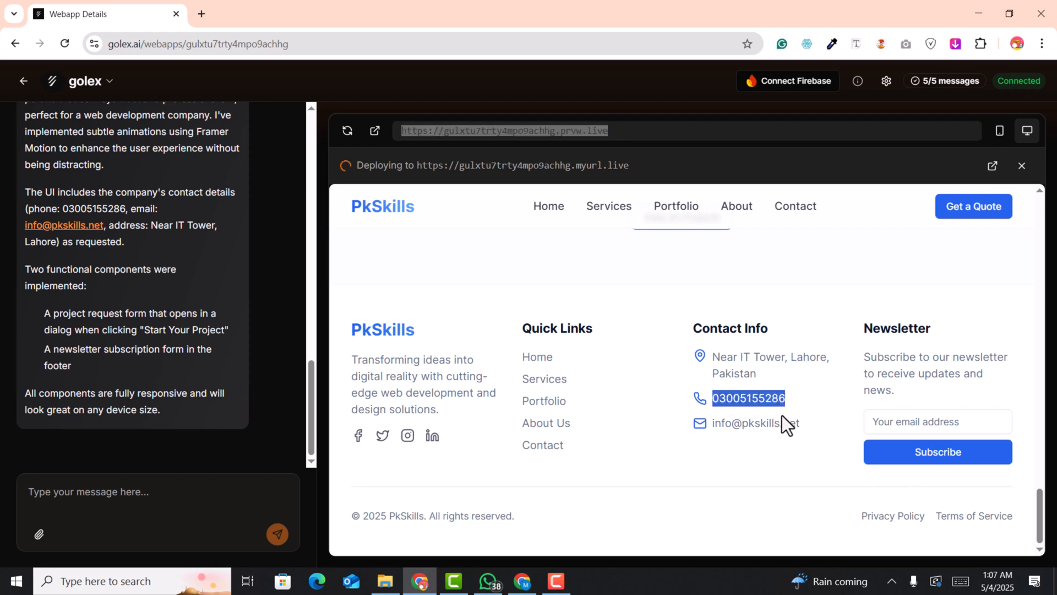
pyautogui.moveTo(809, 437)
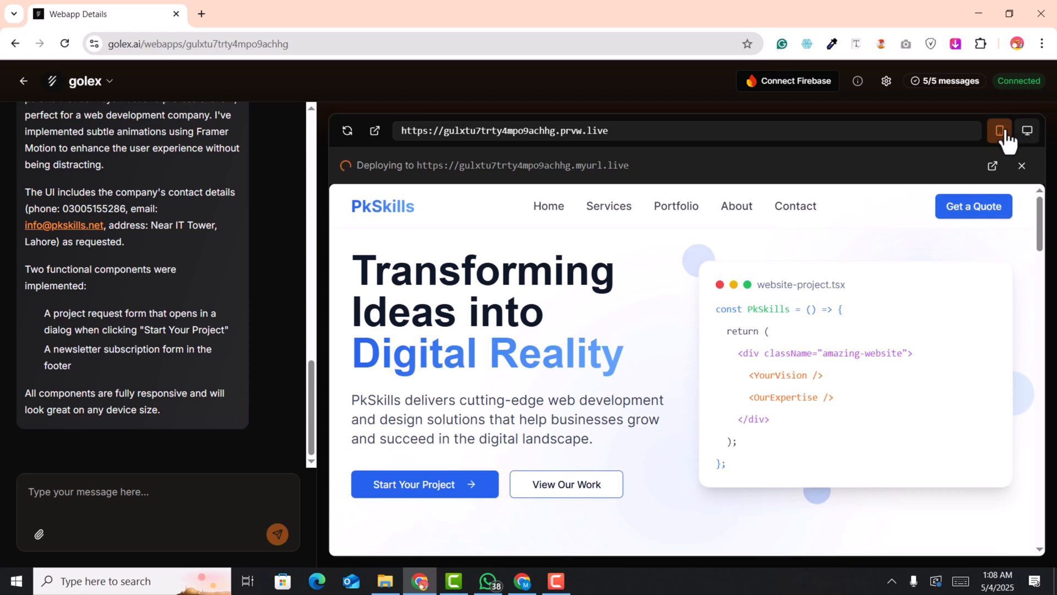
pyautogui.click(1000, 130)
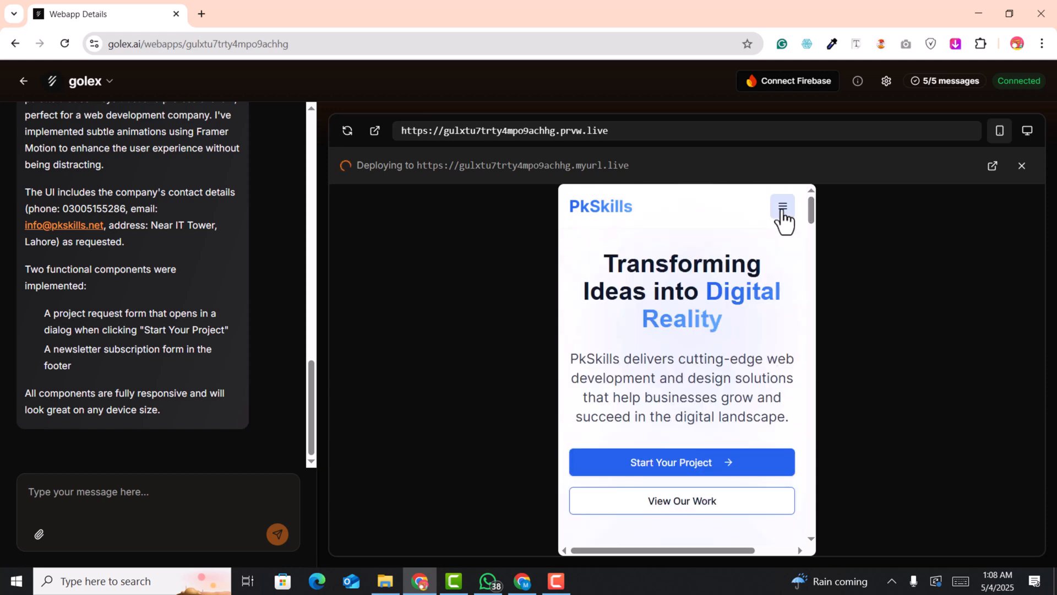
pyautogui.click(781, 207)
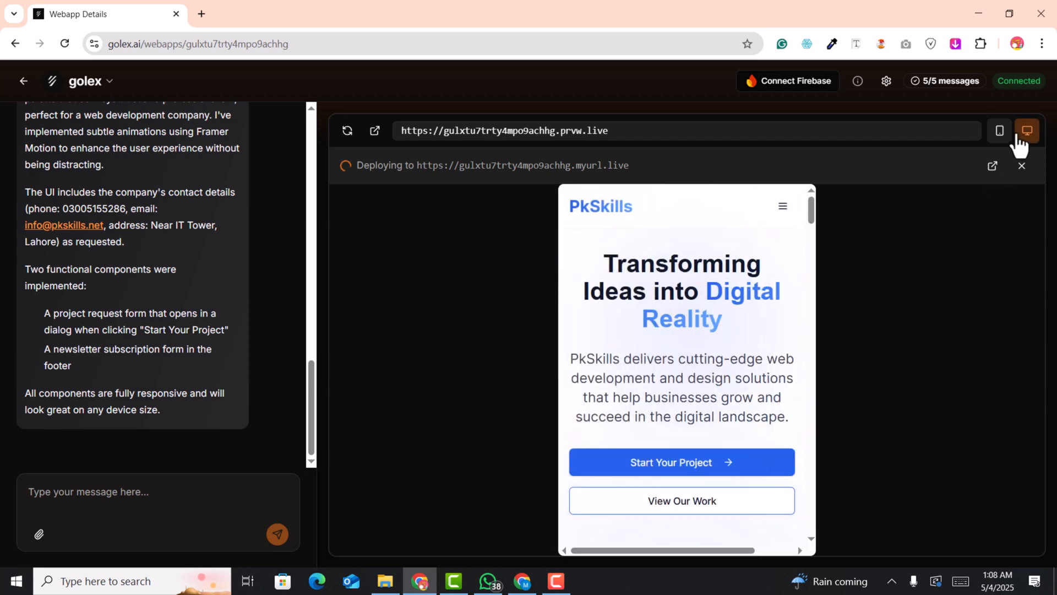
pyautogui.click(1026, 131)
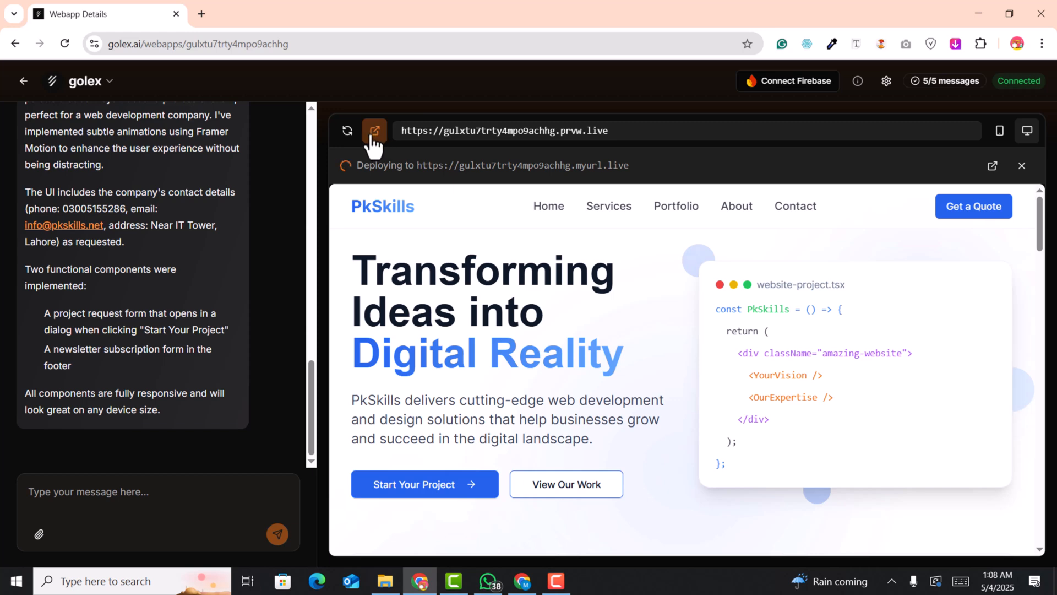
pyautogui.moveTo(374, 131)
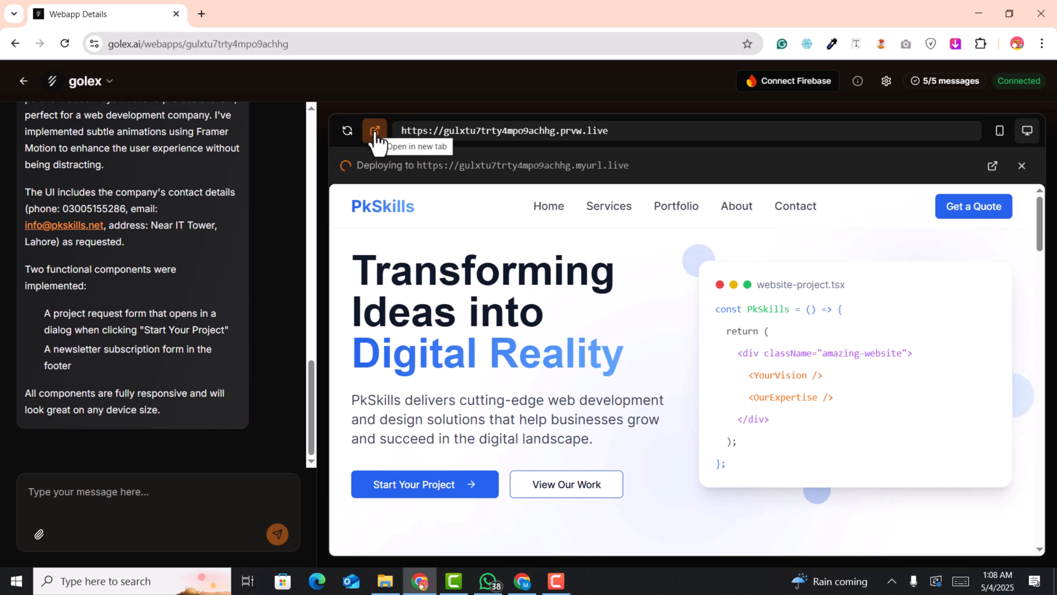
# Open the PkSkills site preview in its own browser tab and scroll through it.
pyautogui.click(374, 130)
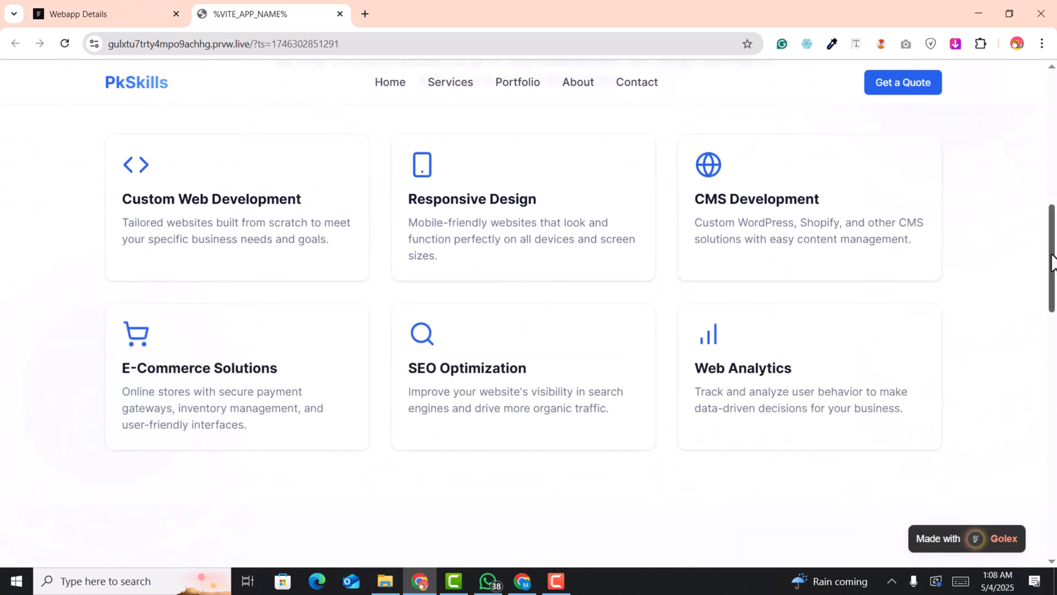
pyautogui.scroll(-3)
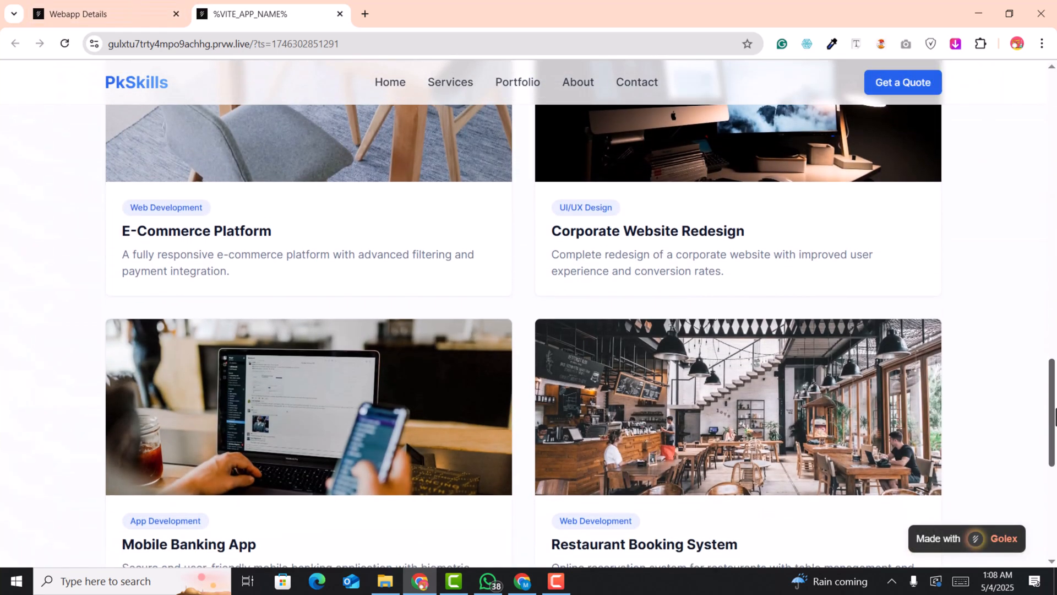
pyautogui.scroll(3)
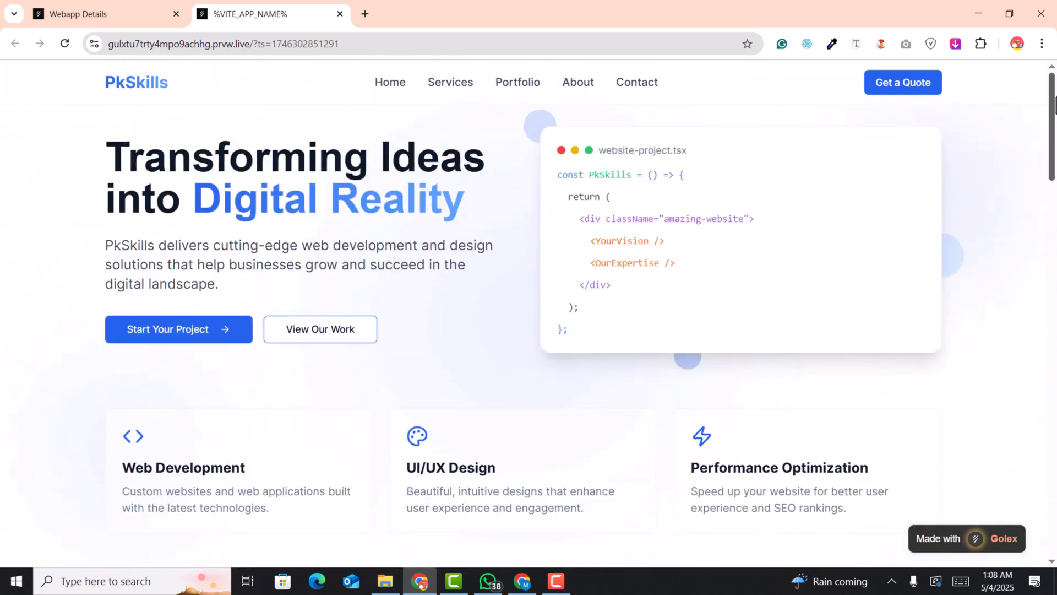
pyautogui.scroll(-3)
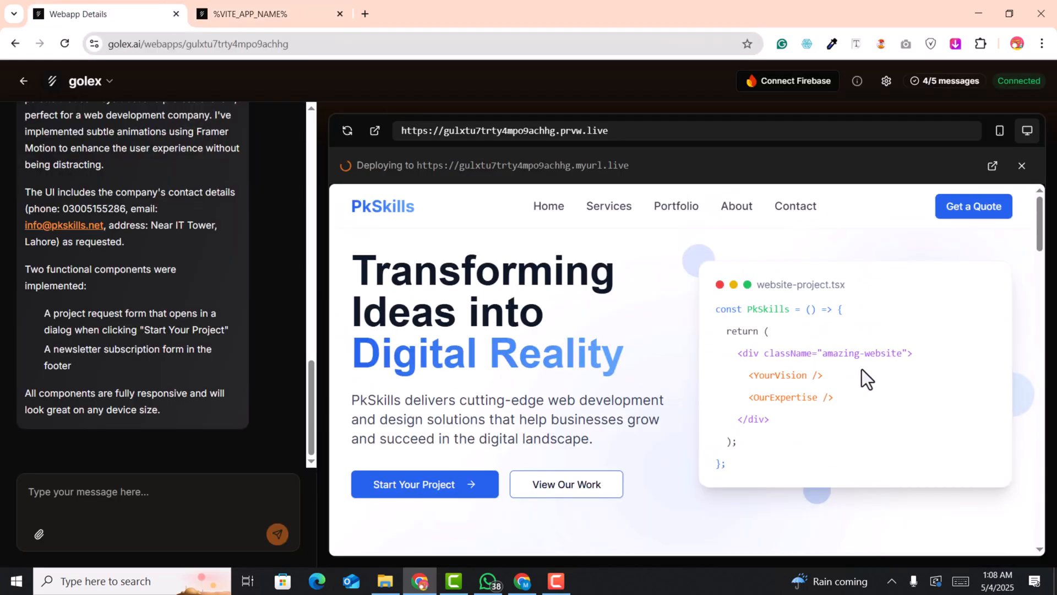
# Scroll down through the PkSkills live preview to the pricing plans.
pyautogui.scroll(-3)
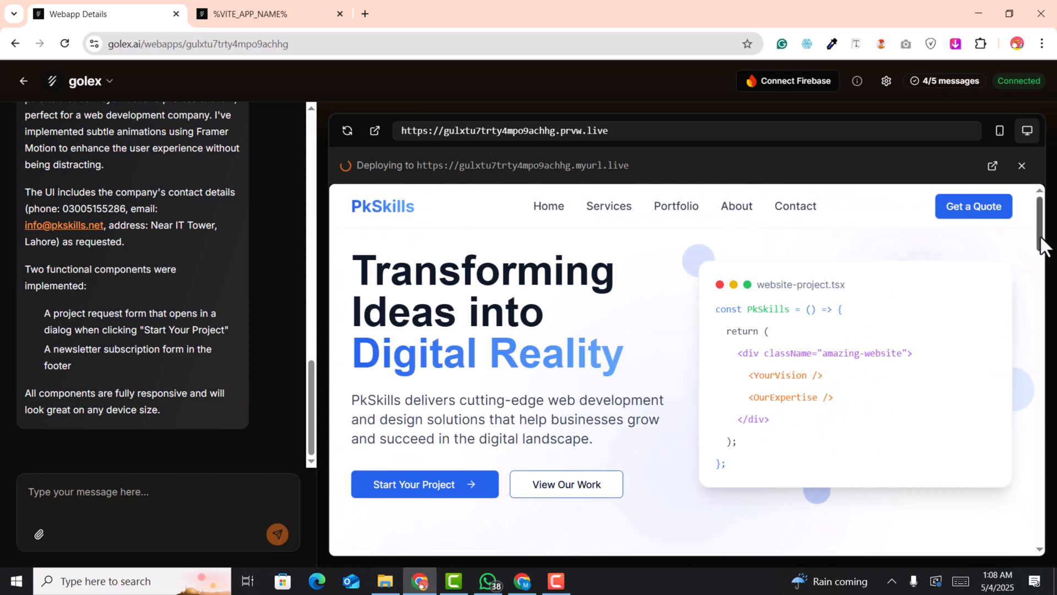
pyautogui.scroll(-3)
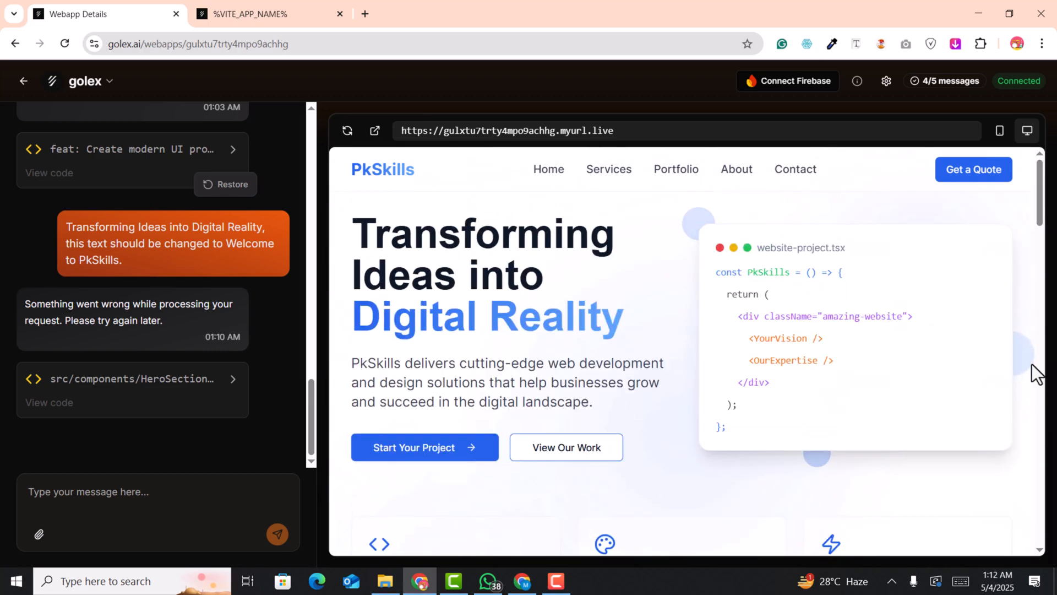
pyautogui.scroll(-3)
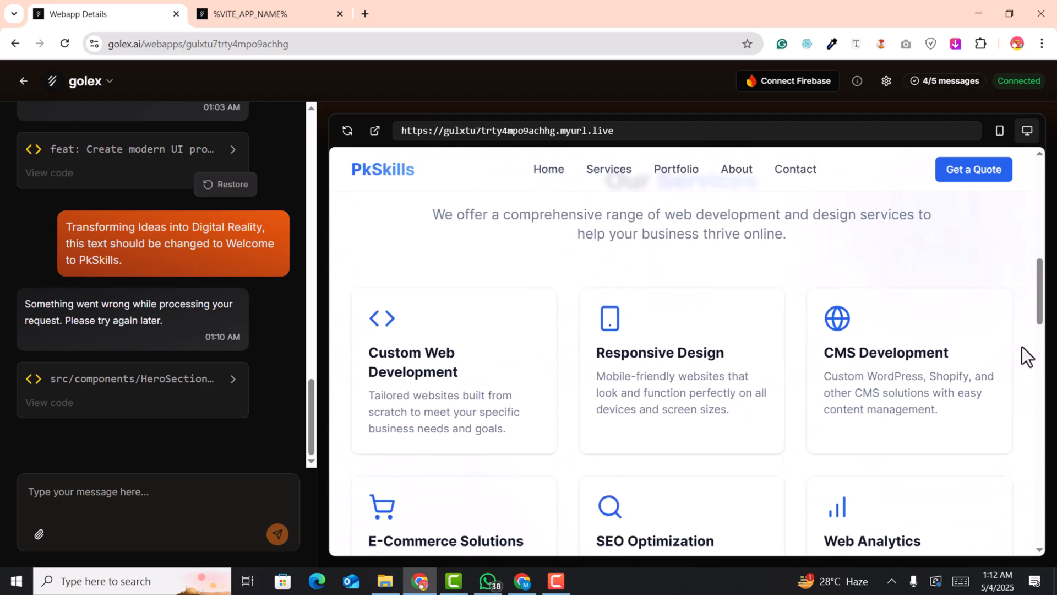
pyautogui.scroll(-3)
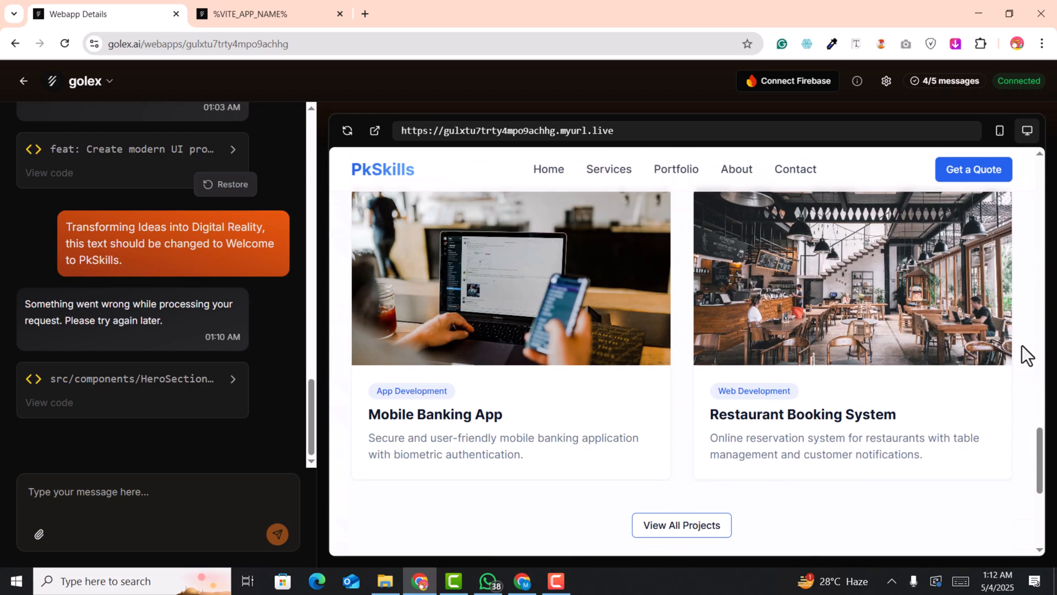
pyautogui.scroll(-3)
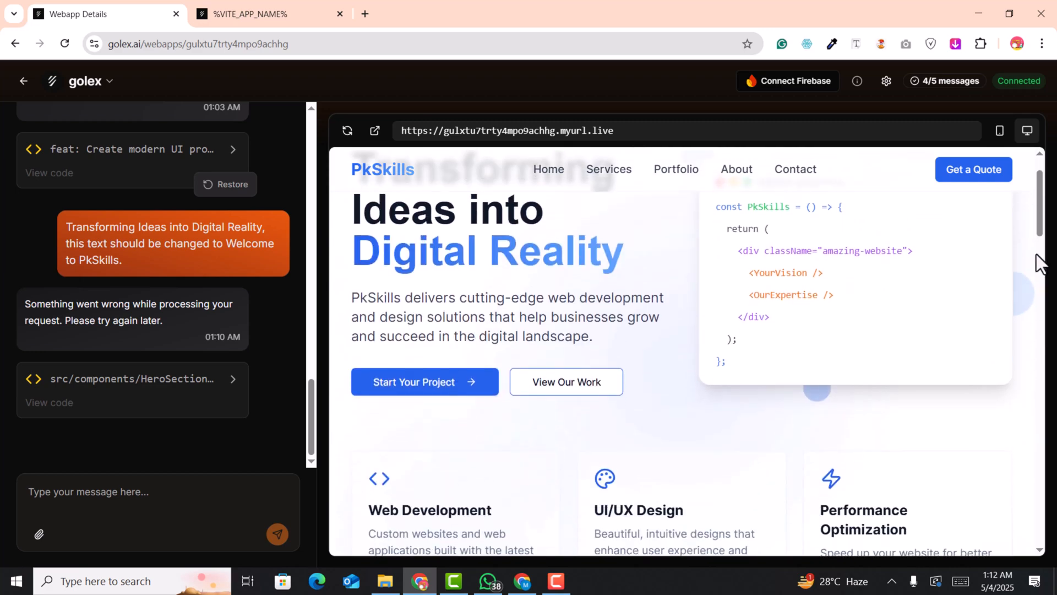
pyautogui.scroll(-3)
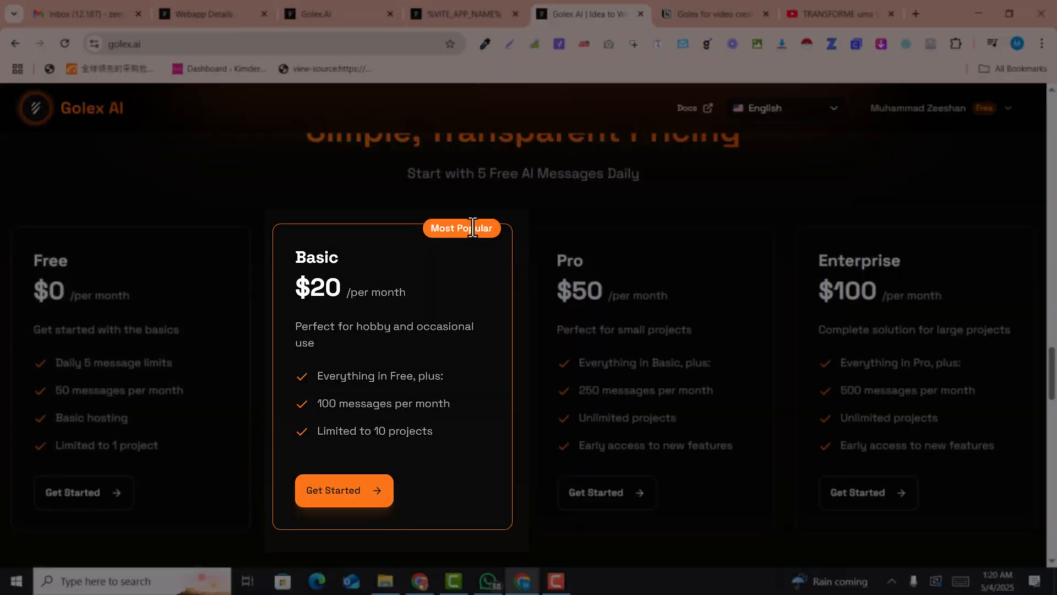
pyautogui.moveTo(304, 280)
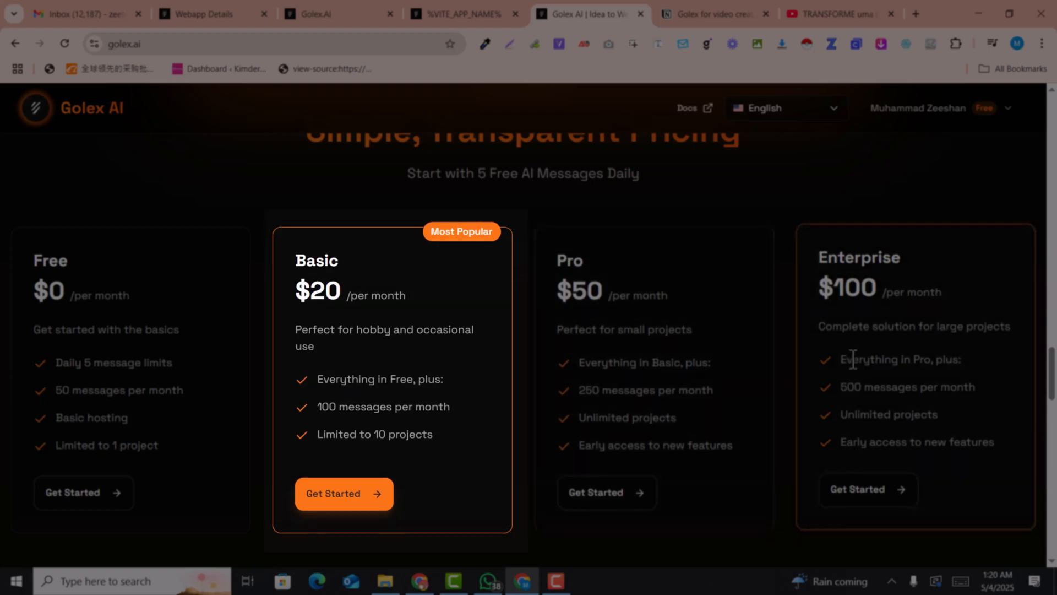
# Subscribe to the Basic $20/month plan, starting Stripe checkout.
pyautogui.click(344, 494)
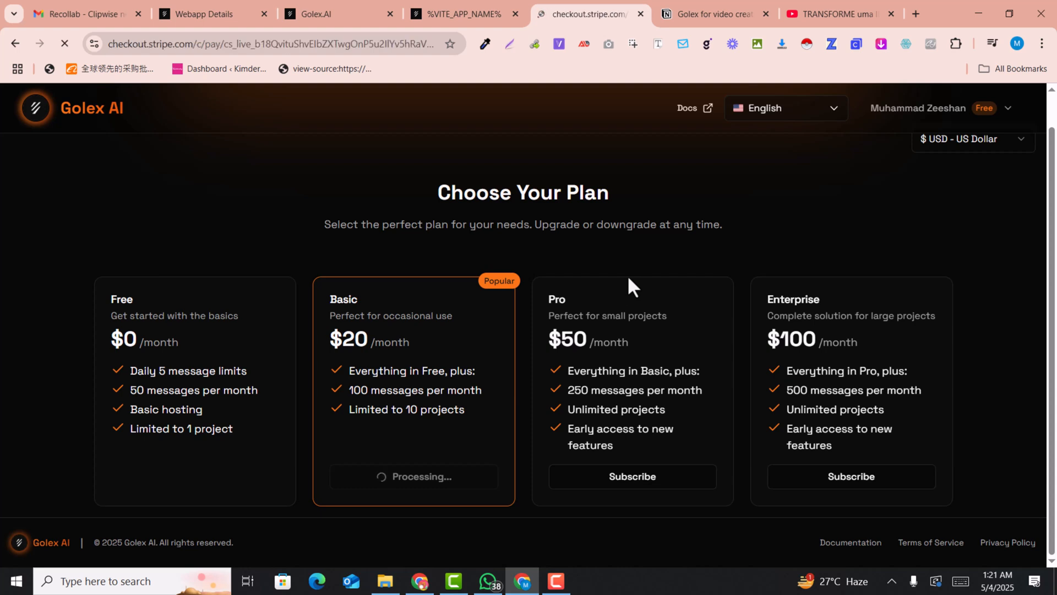
# Apply promo code PKSKILLS20 for 20% off the Basic plan ($16.00 due), then return to Golex.
pyautogui.click(413, 481)
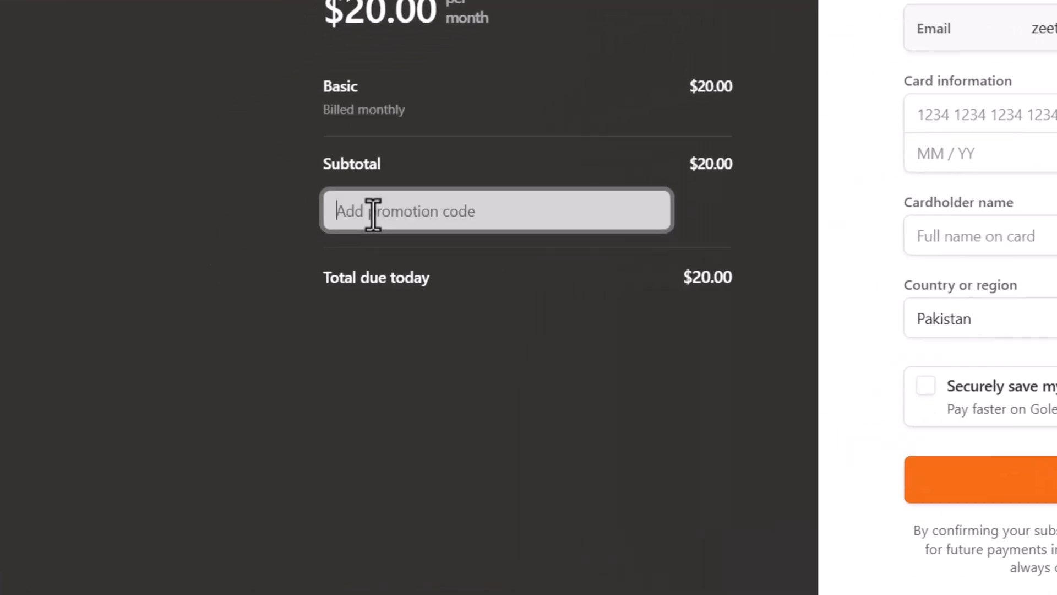
pyautogui.write('PKSKILLS20')
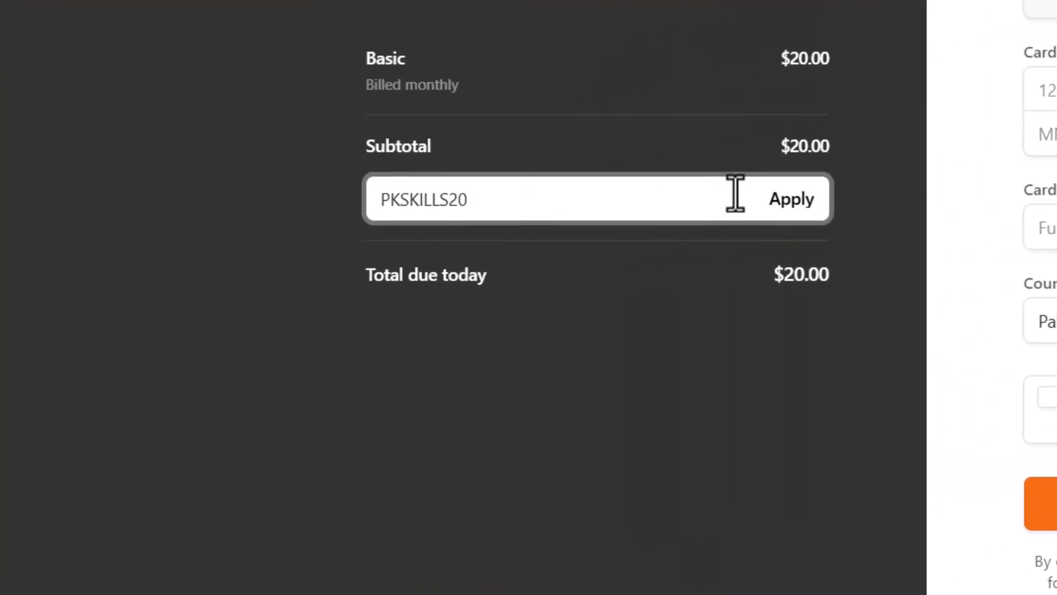
pyautogui.click(790, 199)
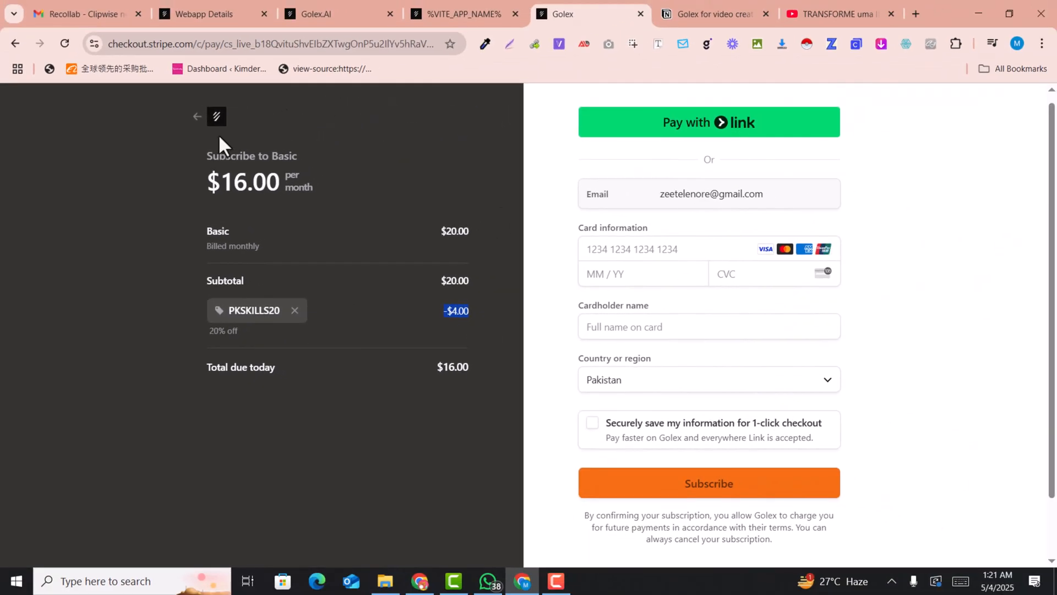
pyautogui.moveTo(549, 355)
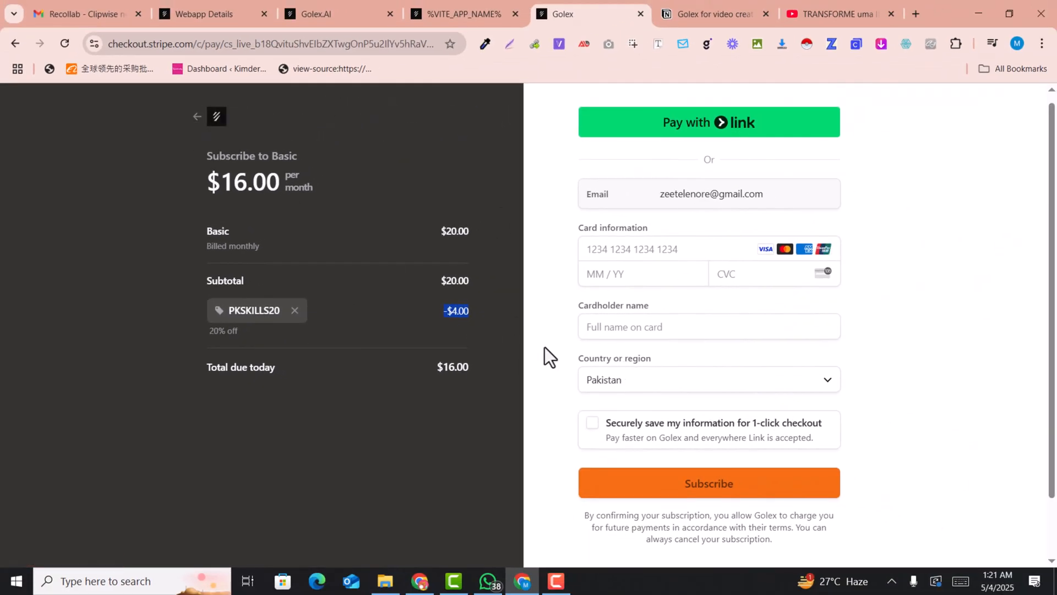
pyautogui.moveTo(216, 116)
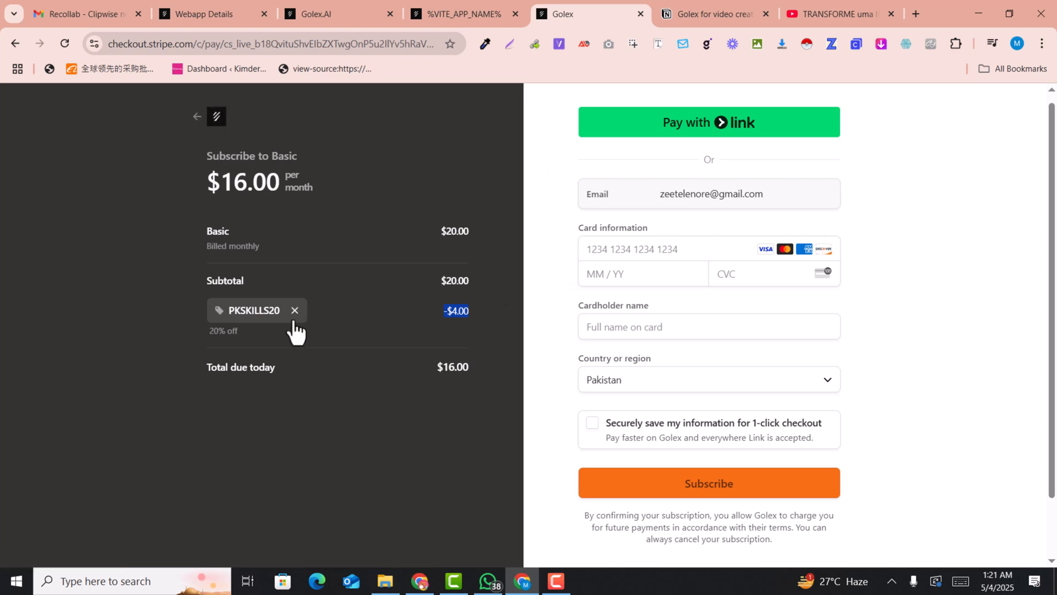
pyautogui.moveTo(215, 116)
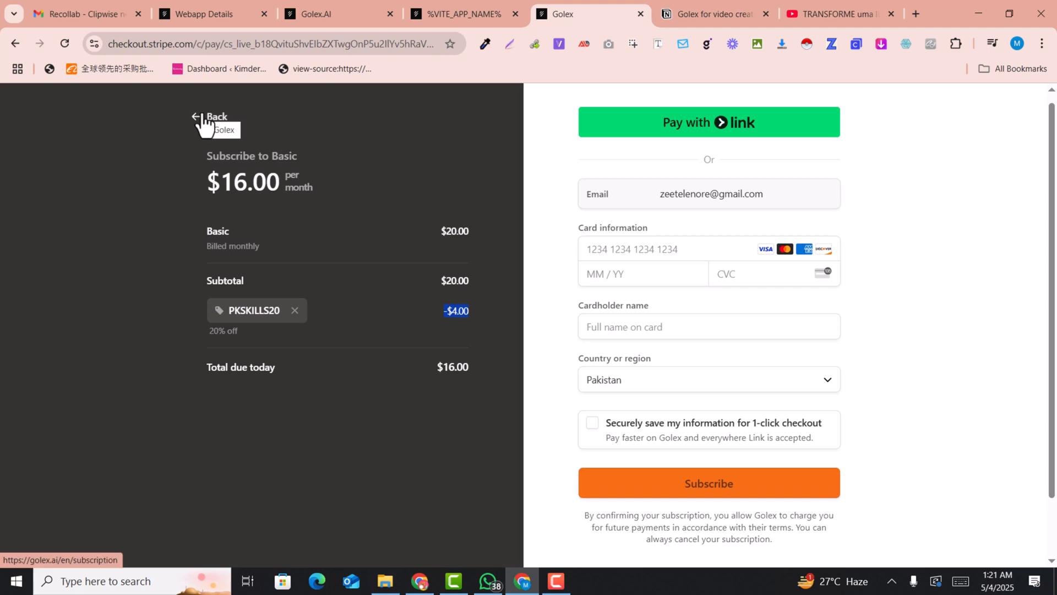
pyautogui.click(216, 116)
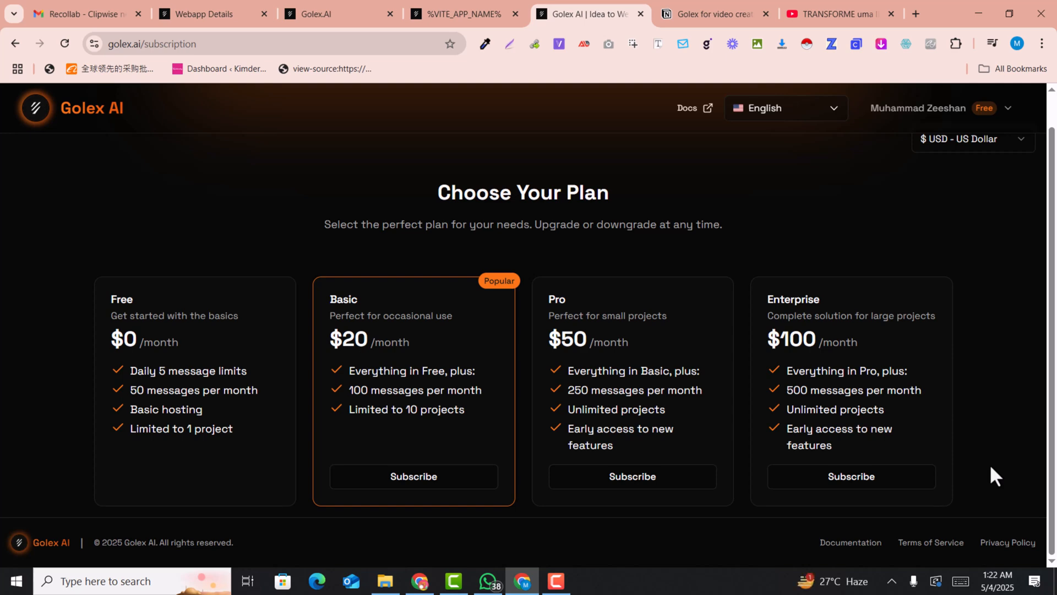
pyautogui.moveTo(310, 156)
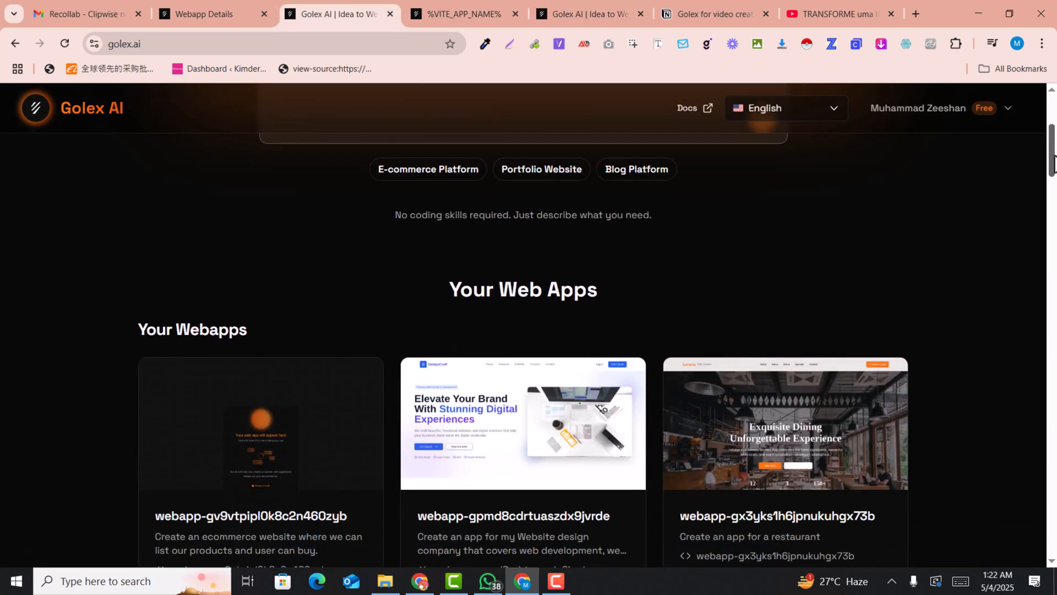
# Scroll the Golex AI home page through Your Webapps and the For Those Who Build section.
pyautogui.scroll(-3)
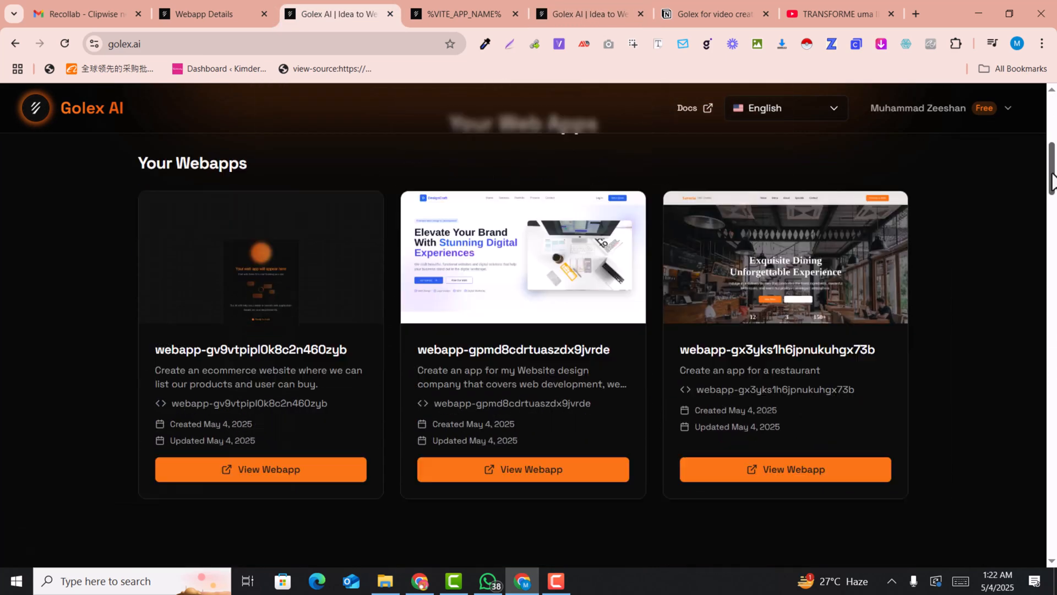
pyautogui.scroll(-3)
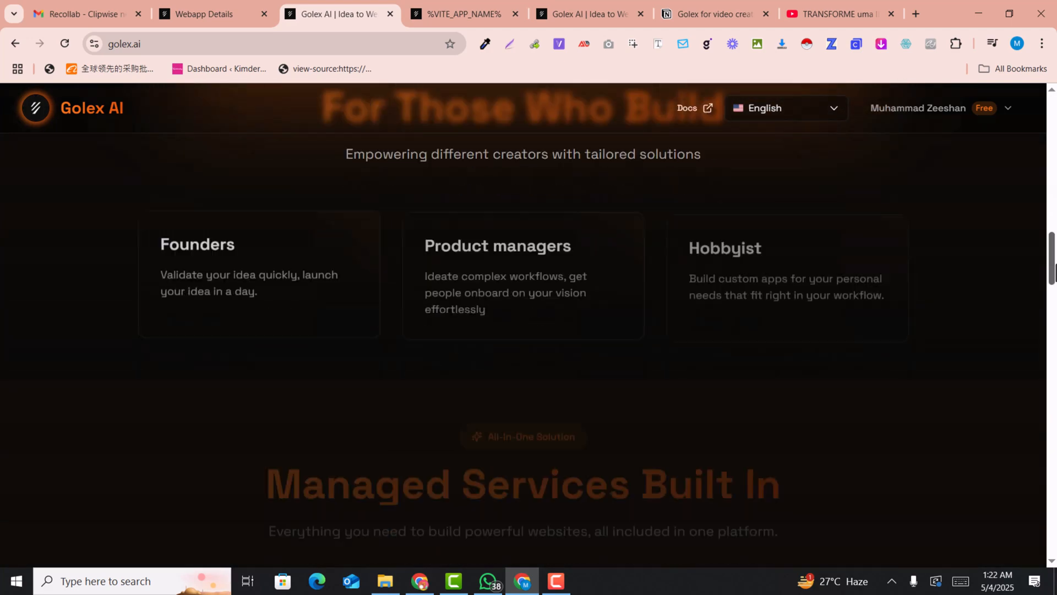
pyautogui.scroll(-3)
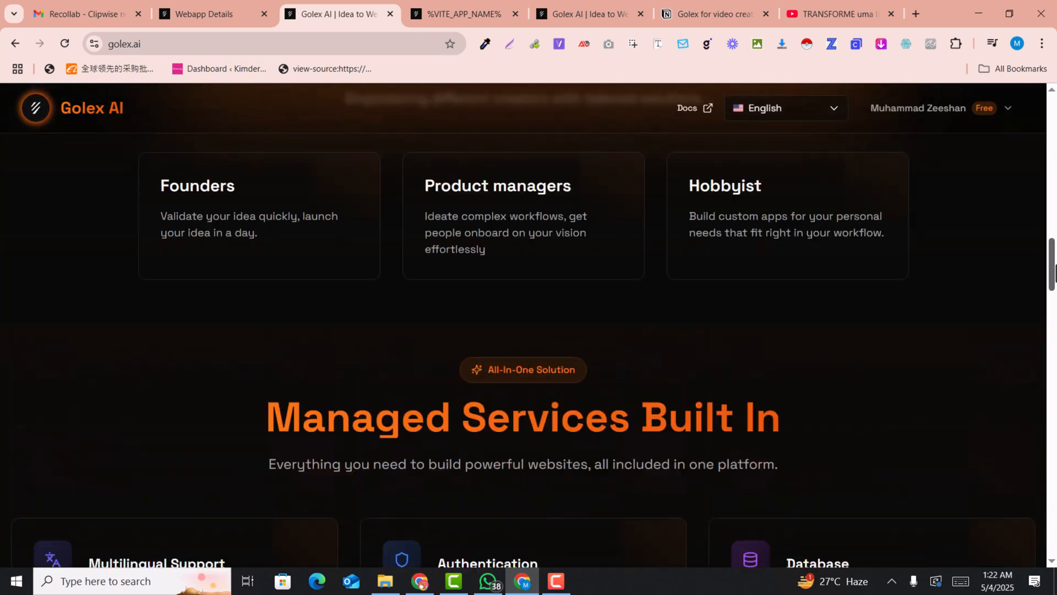
pyautogui.scroll(-3)
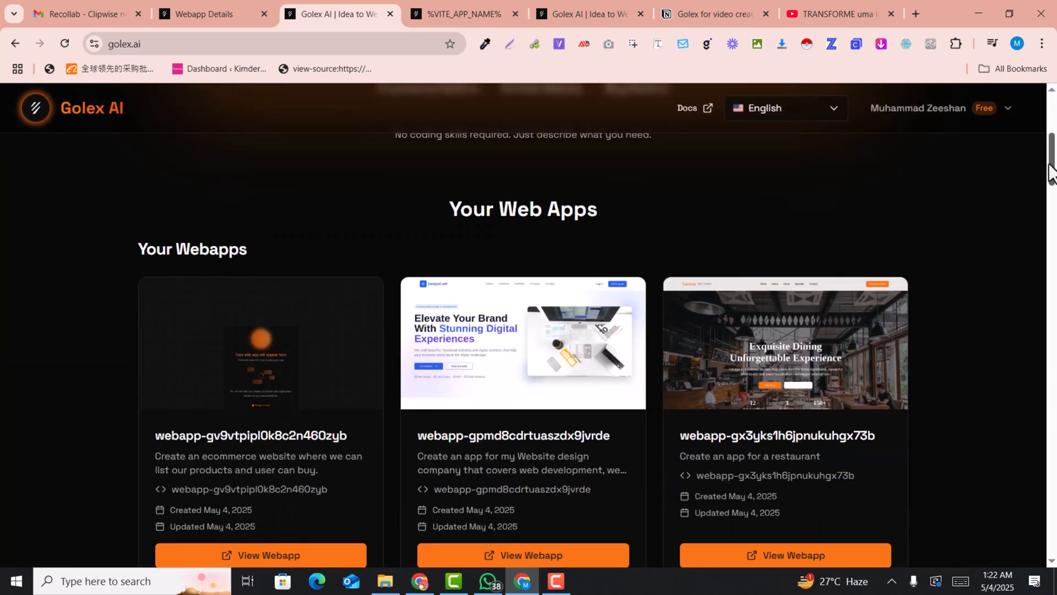
pyautogui.scroll(-3)
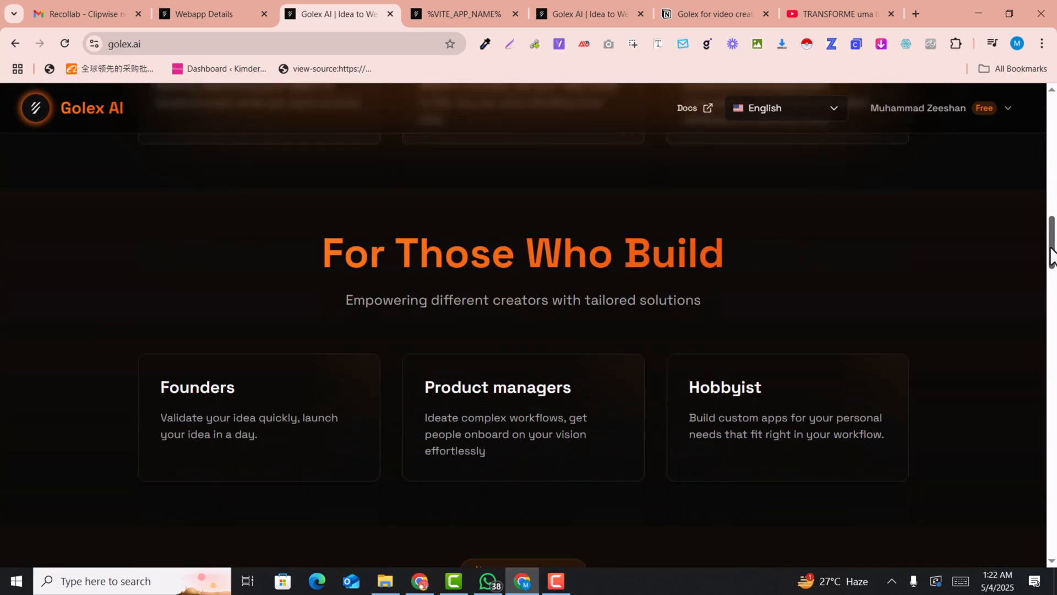